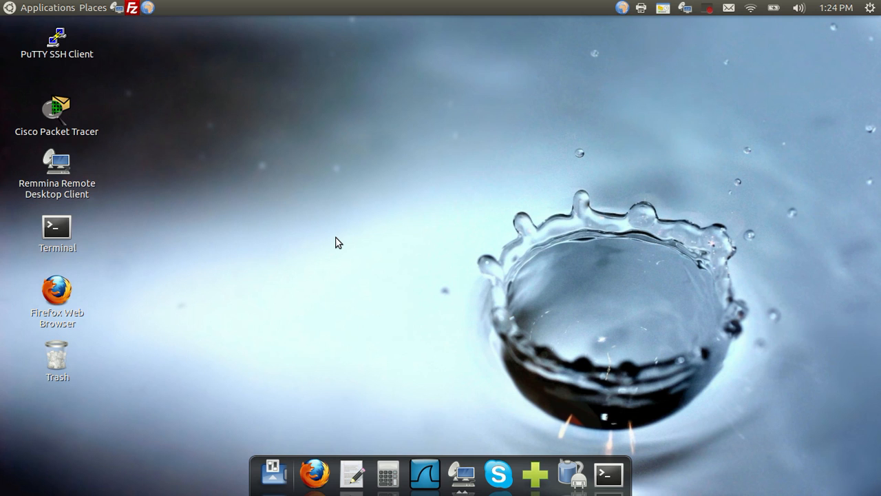
{"action": "mouse_move", "coordinate": [459, 467]}
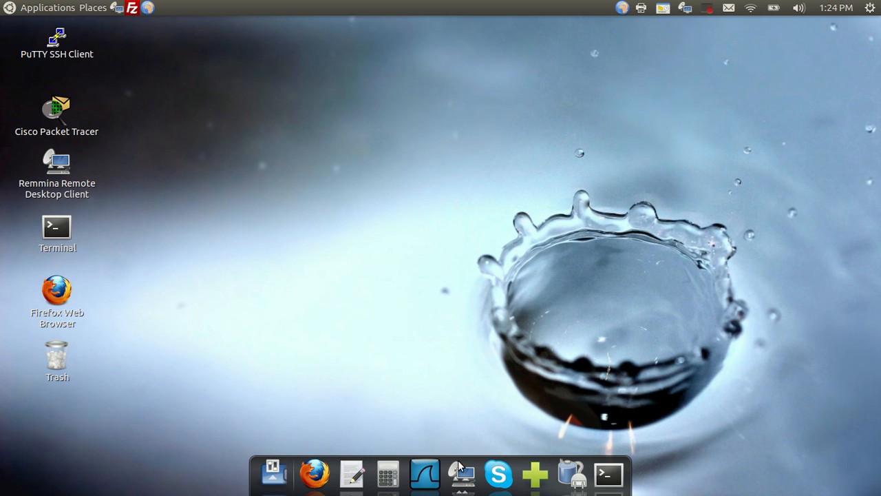
- Connect to the media server in Remmina and scroll to the RTNFA-versus-BAP comparison table
{"action": "left_click", "coordinate": [461, 474]}
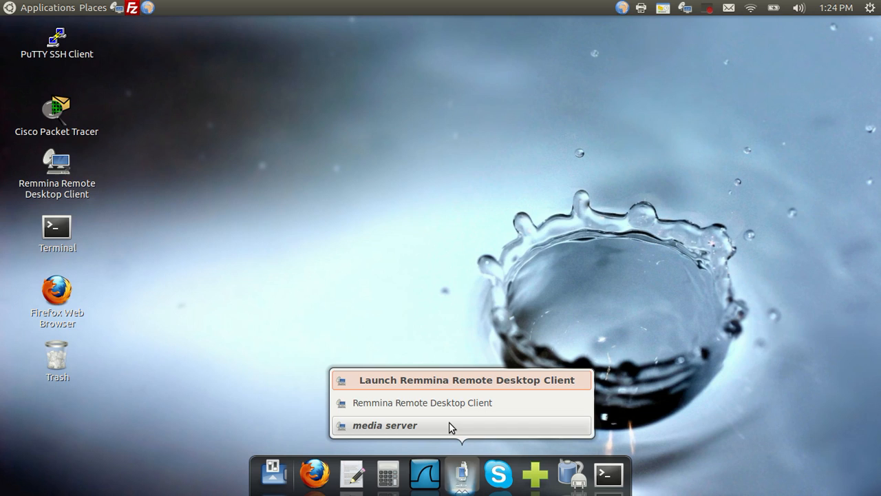
{"action": "left_click", "coordinate": [385, 425]}
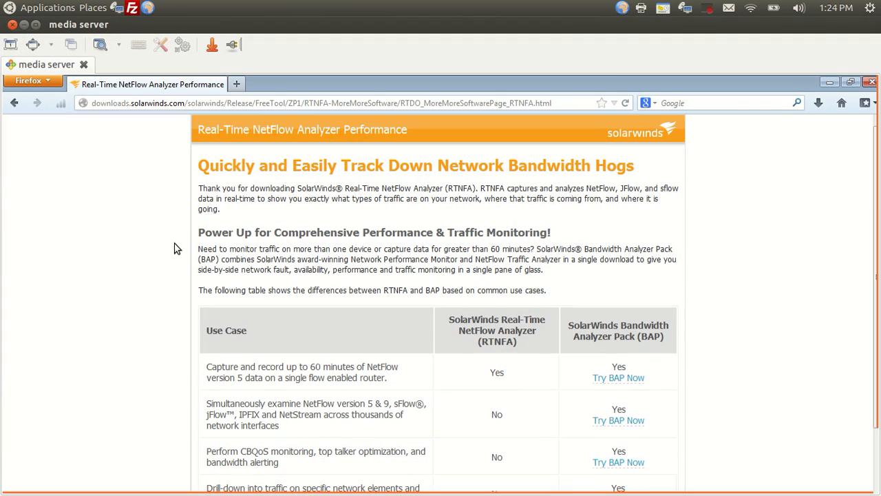
{"action": "mouse_move", "coordinate": [130, 124]}
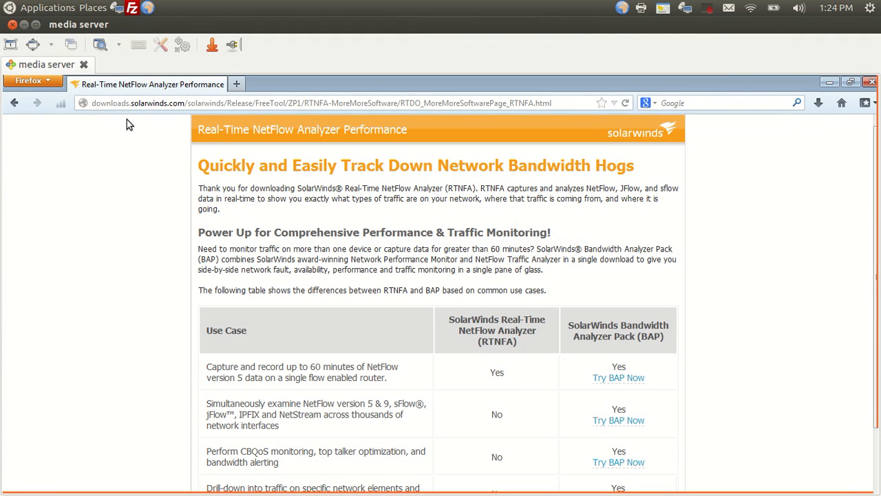
{"action": "mouse_move", "coordinate": [423, 241]}
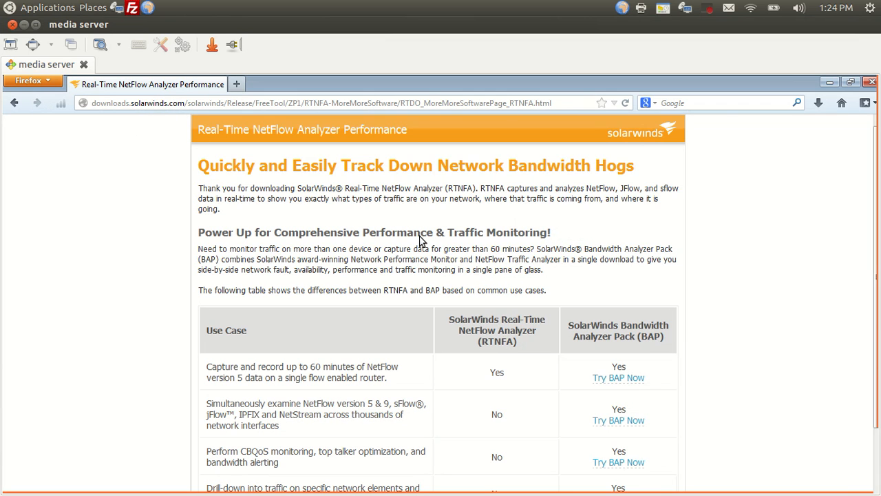
{"action": "mouse_move", "coordinate": [314, 227]}
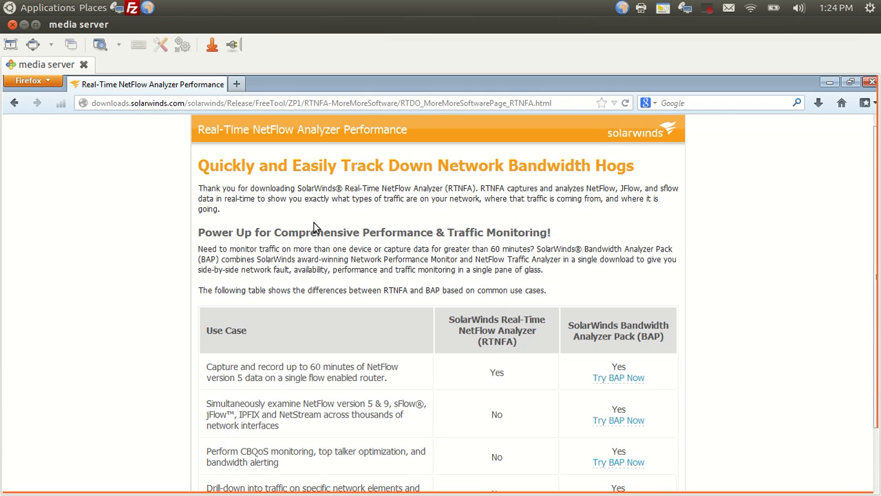
{"action": "scroll", "scroll_direction": "down", "scroll_amount": 3}
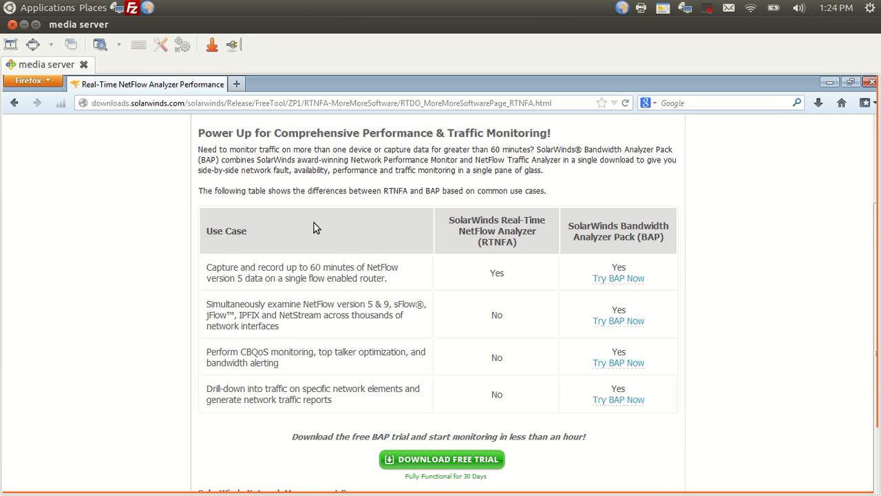
{"action": "scroll", "scroll_direction": "down", "scroll_amount": 3}
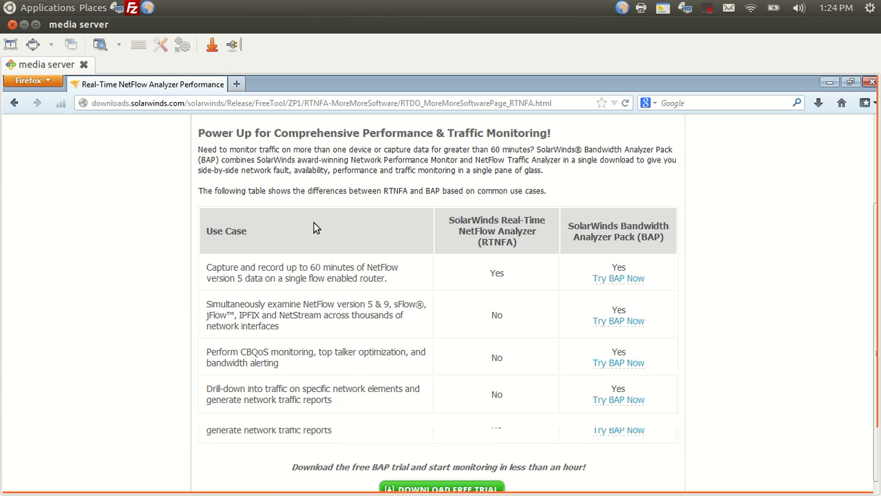
{"action": "scroll", "scroll_direction": "down", "scroll_amount": 3}
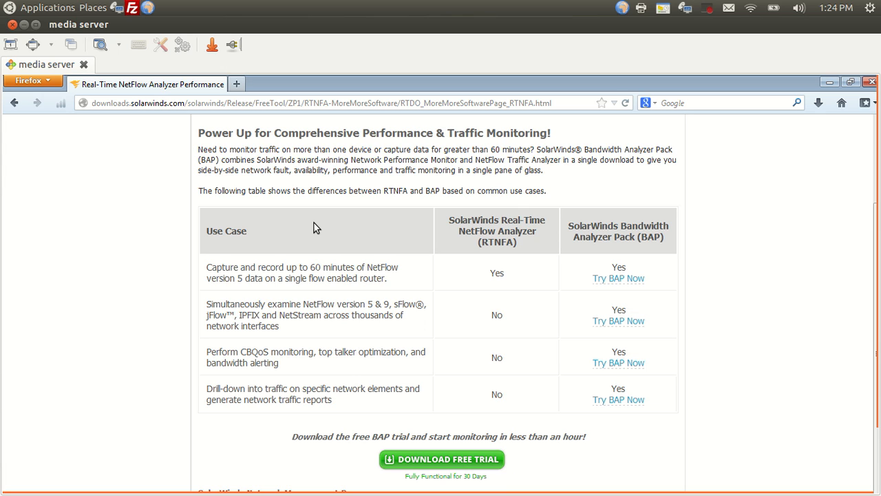
{"action": "scroll", "scroll_direction": "down", "scroll_amount": 3}
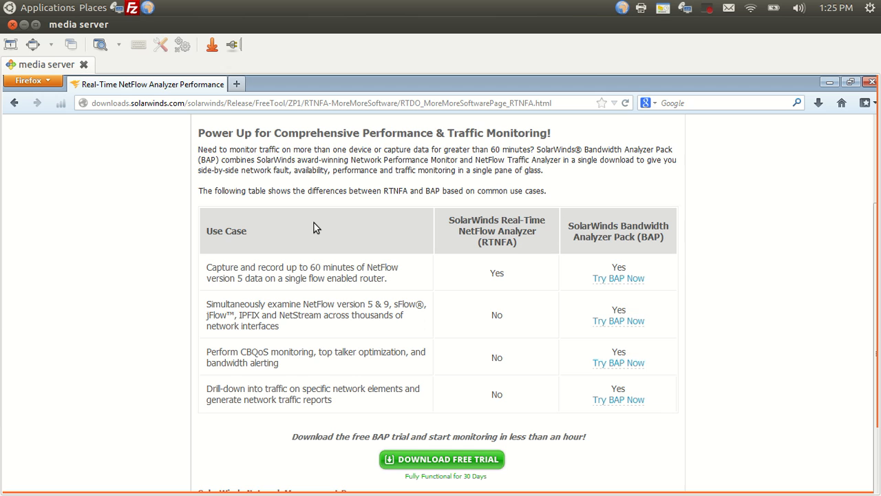
{"action": "mouse_move", "coordinate": [319, 224]}
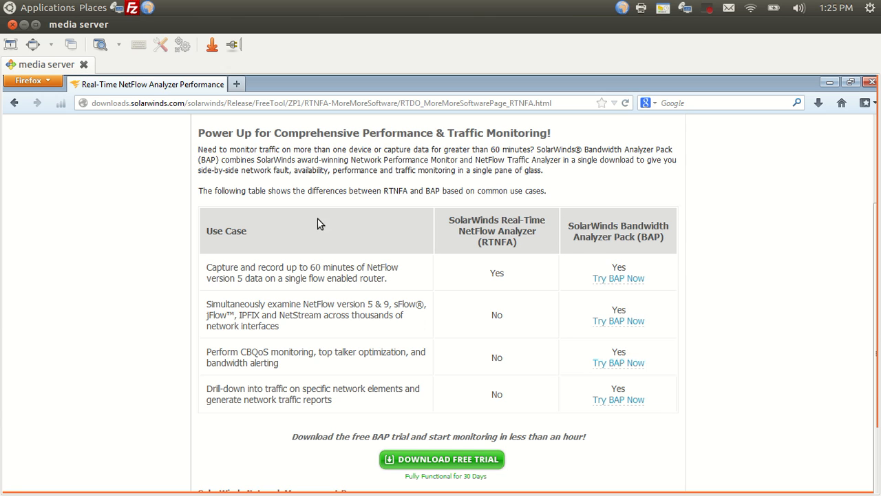
{"action": "mouse_move", "coordinate": [825, 88]}
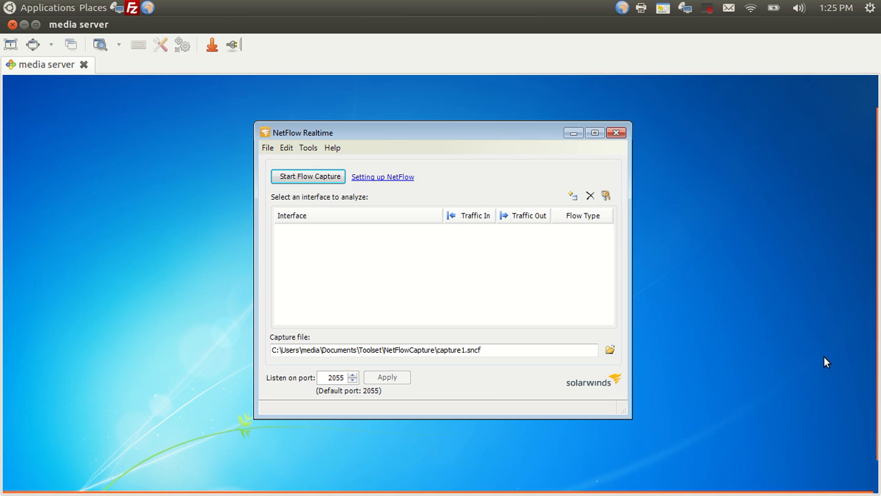
{"action": "mouse_move", "coordinate": [772, 305]}
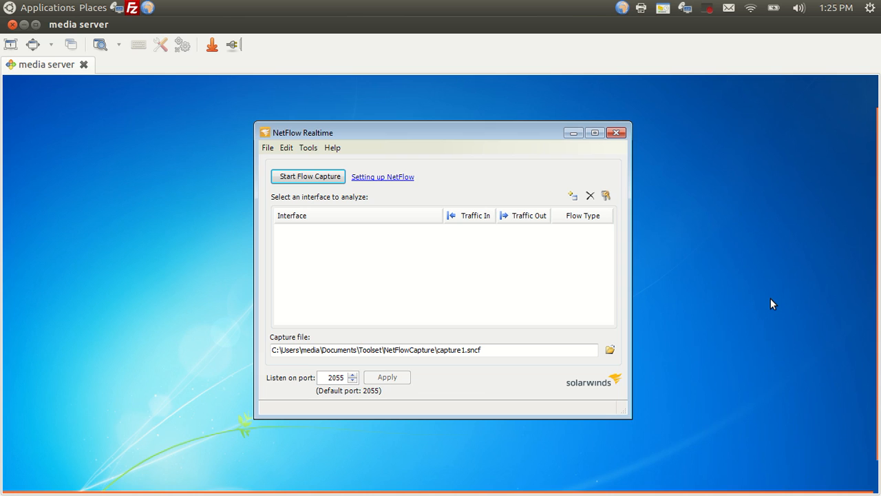
{"action": "mouse_move", "coordinate": [373, 242]}
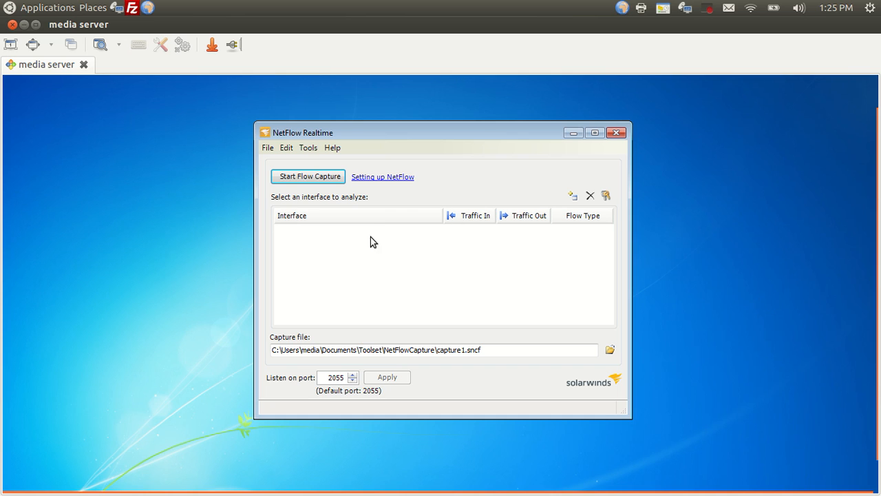
{"action": "mouse_move", "coordinate": [393, 329]}
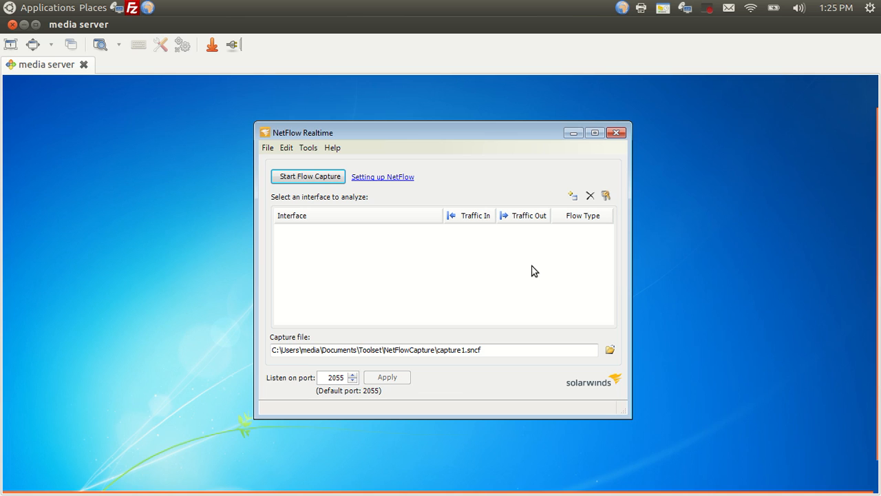
{"action": "mouse_move", "coordinate": [440, 281]}
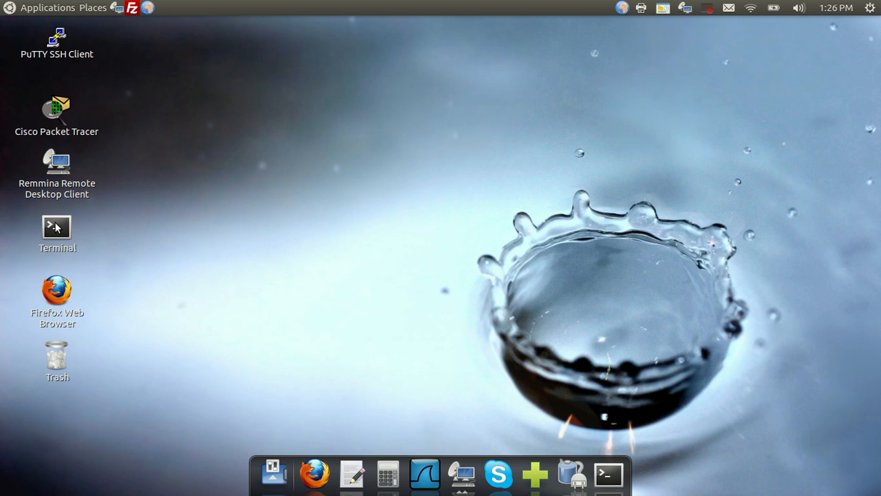
{"action": "left_click", "coordinate": [56, 234]}
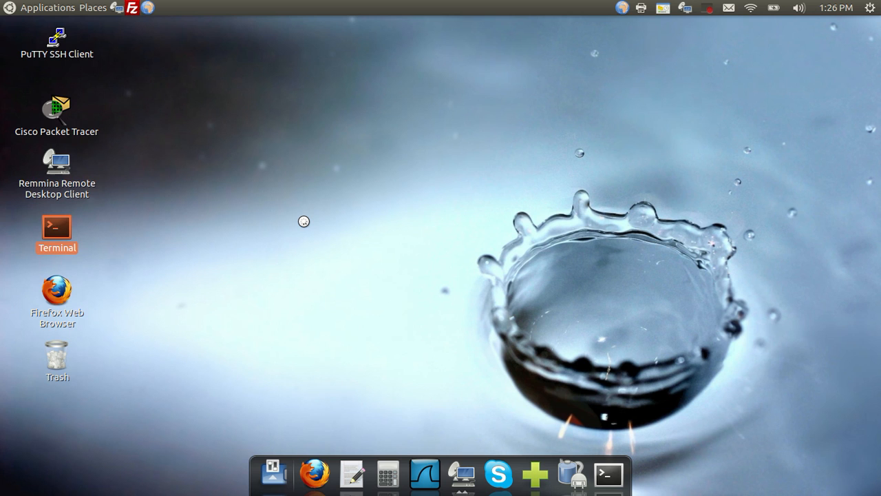
{"action": "double_click", "coordinate": [57, 227]}
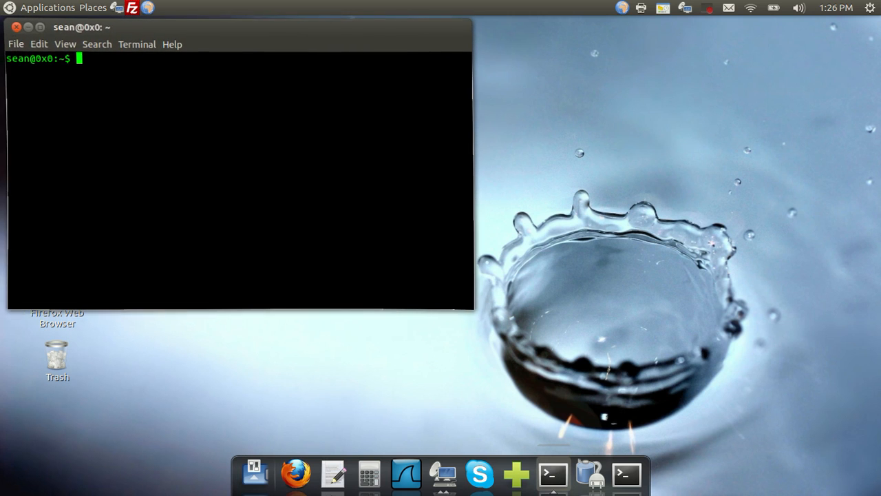
{"action": "type", "text": "ssh sean"}
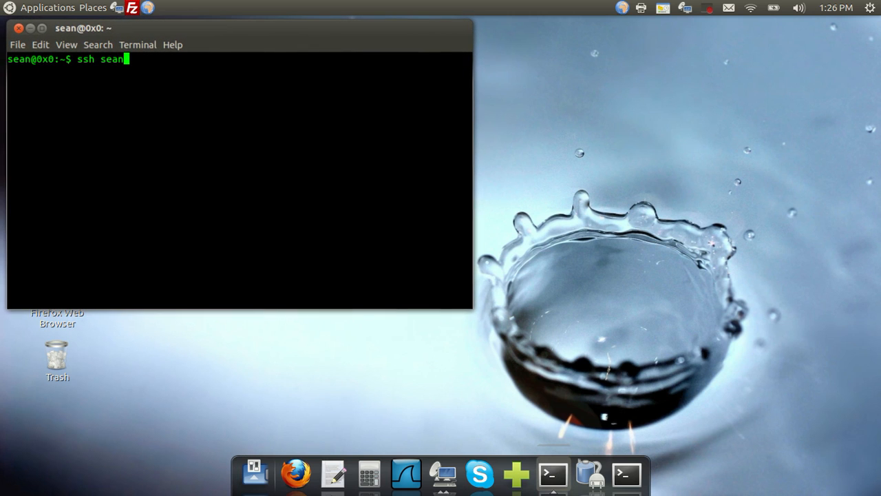
{"action": "type", "text": "@"}
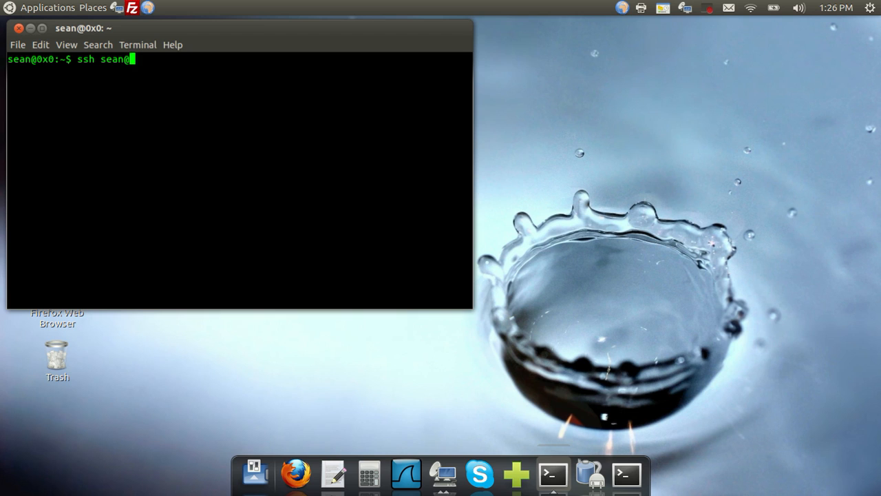
{"action": "type", "text": "@192.168.1.1"}
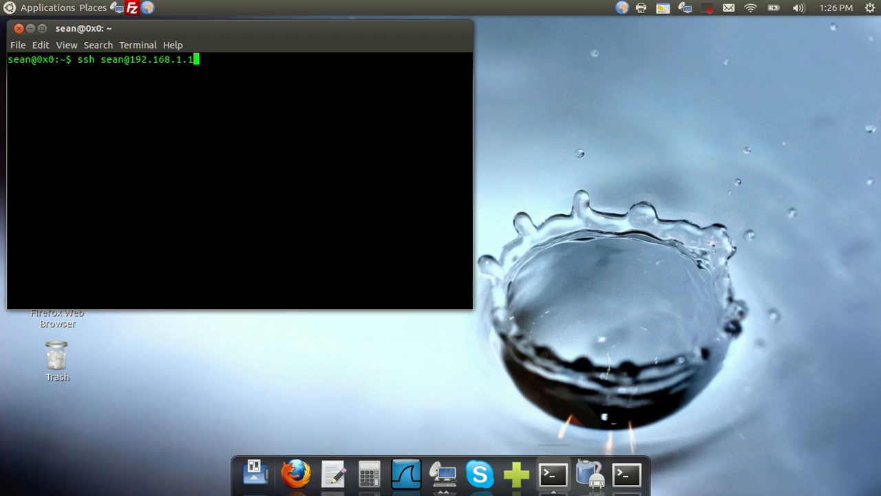
{"action": "key", "text": "Return"}
{"action": "type", "text": "e"}
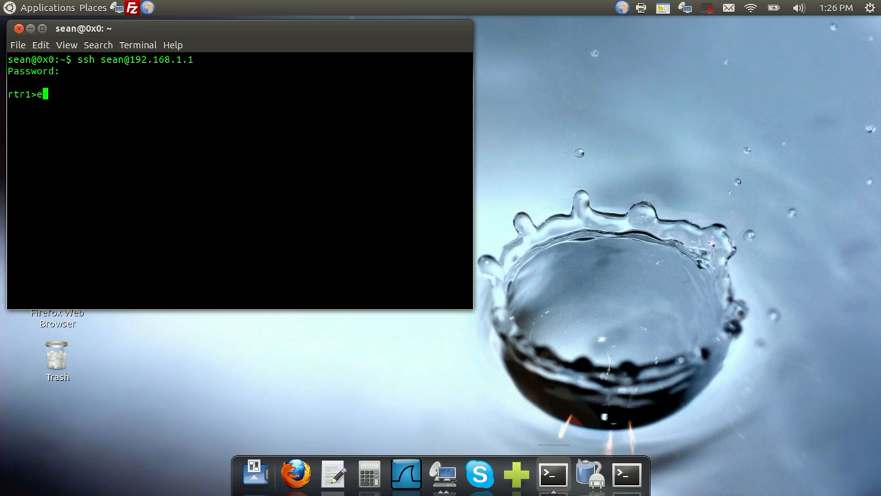
- Enter privileged mode with en and begin the config t command
{"action": "type", "text": "n"}
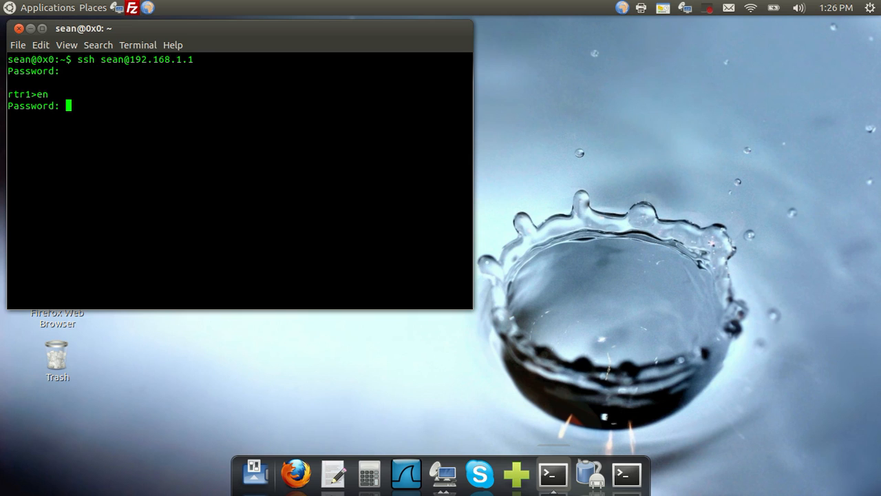
{"action": "key", "text": "Return"}
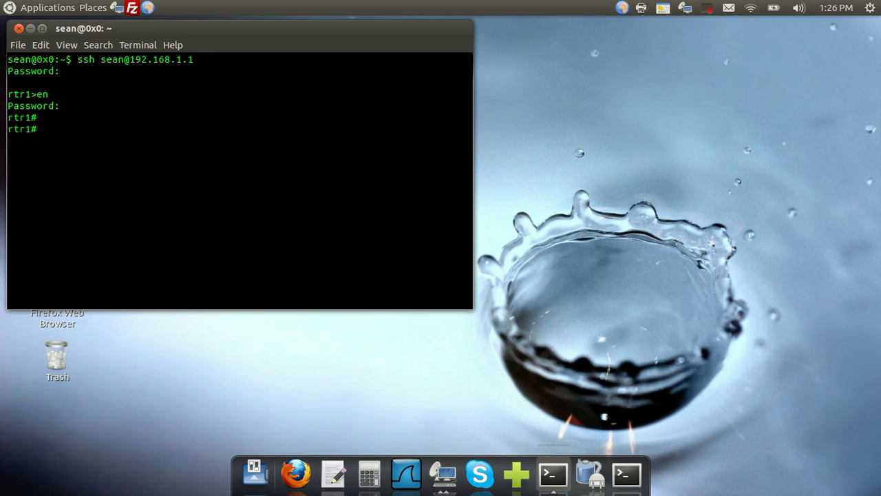
{"action": "type", "text": "config"}
{"action": "type", "text": "t"}
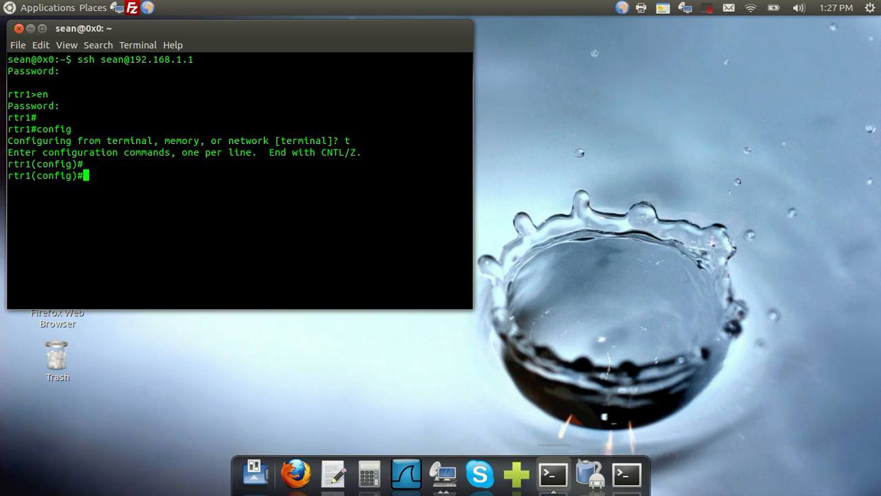
- Enable outbound NetFlow on interface f0/0 with 'ip flow egress'
{"action": "type", "text": "int f0/0"}
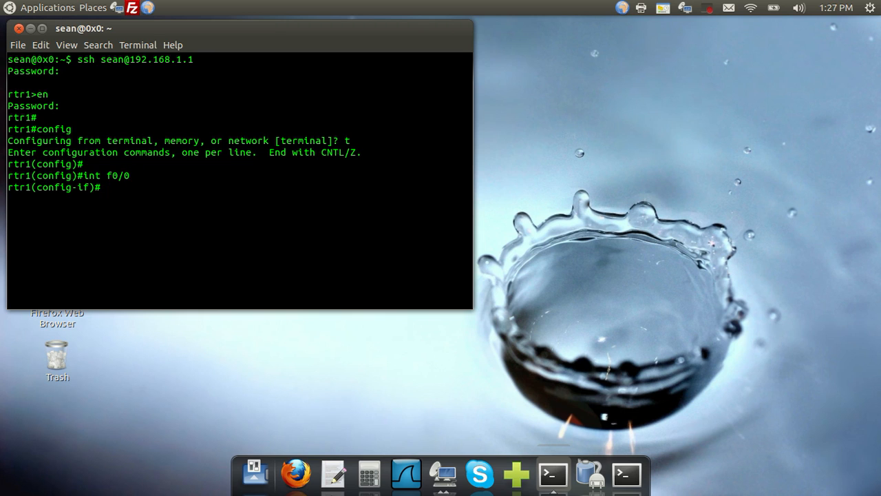
{"action": "type", "text": "i"}
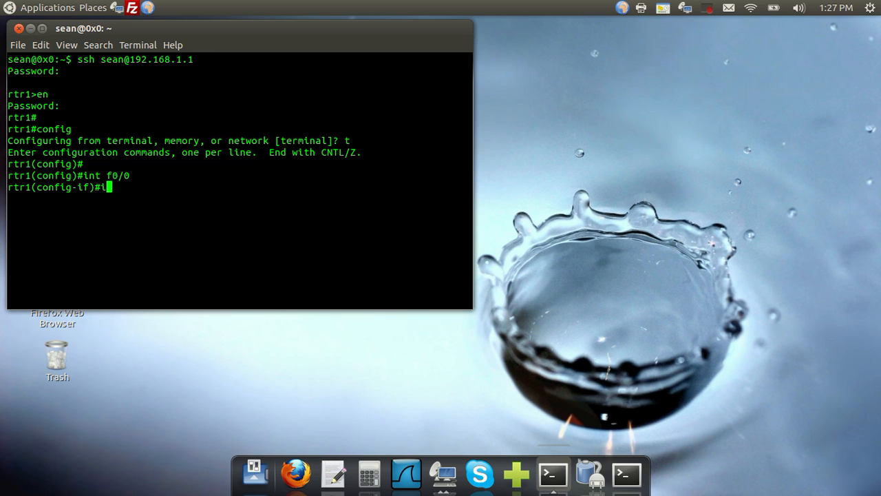
{"action": "type", "text": "ip flow"}
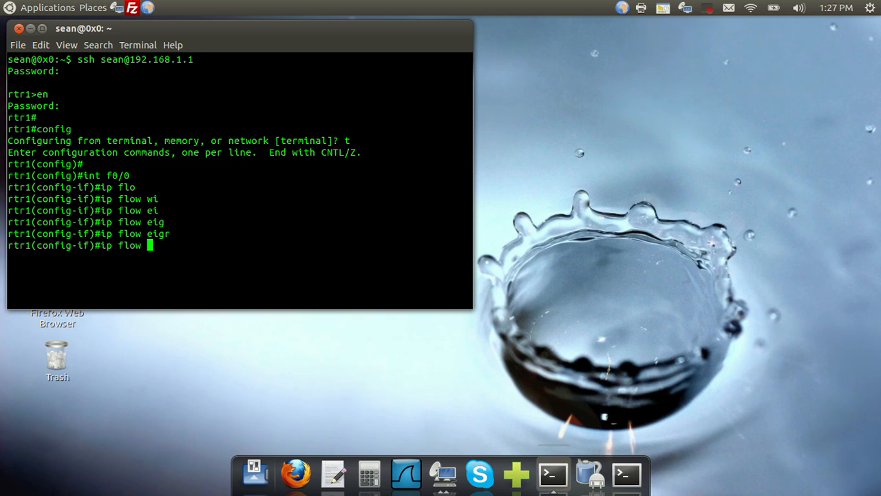
{"action": "type", "text": "?"}
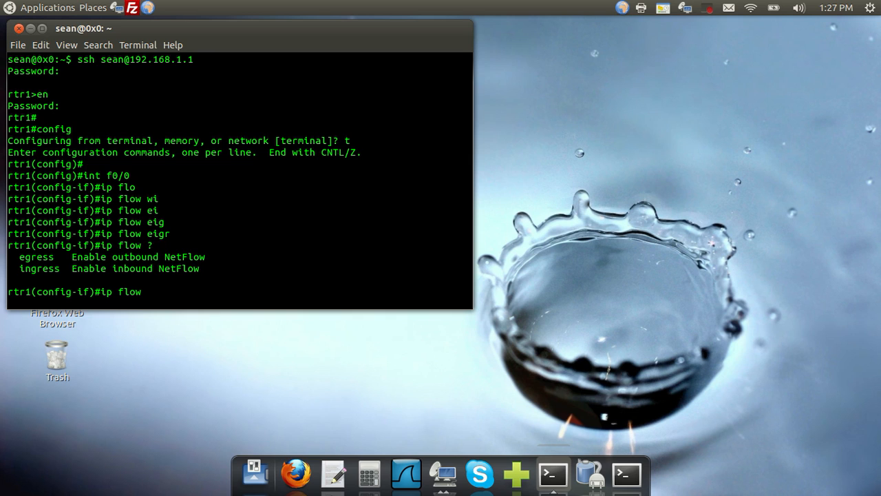
{"action": "type", "text": "egr"}
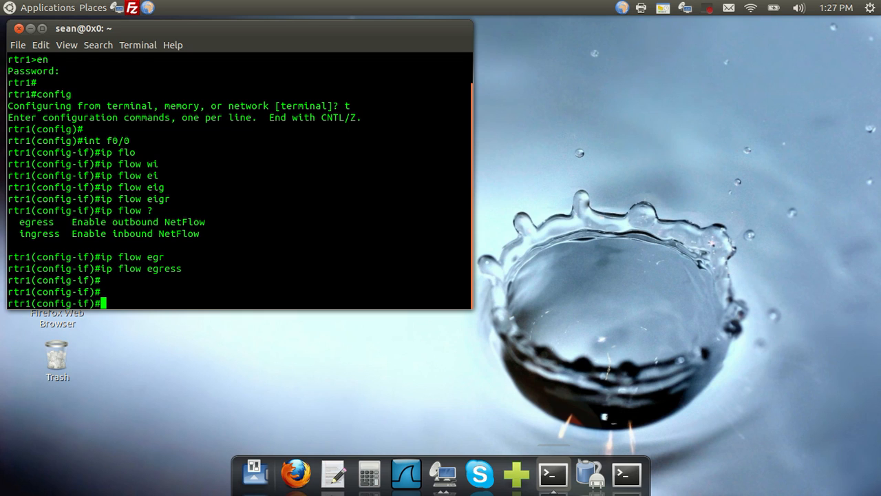
- Enable inbound NetFlow on interface f0/1, then exit interface configuration
{"action": "type", "text": "int f0"}
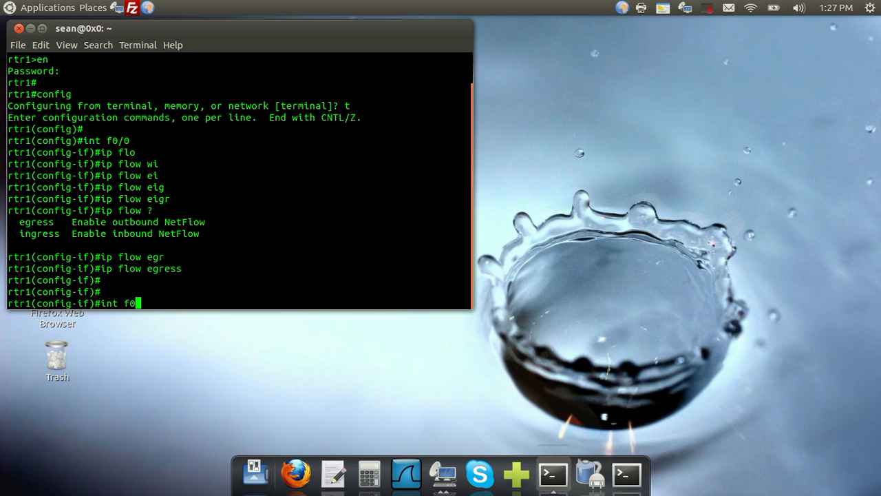
{"action": "type", "text": "/0"}
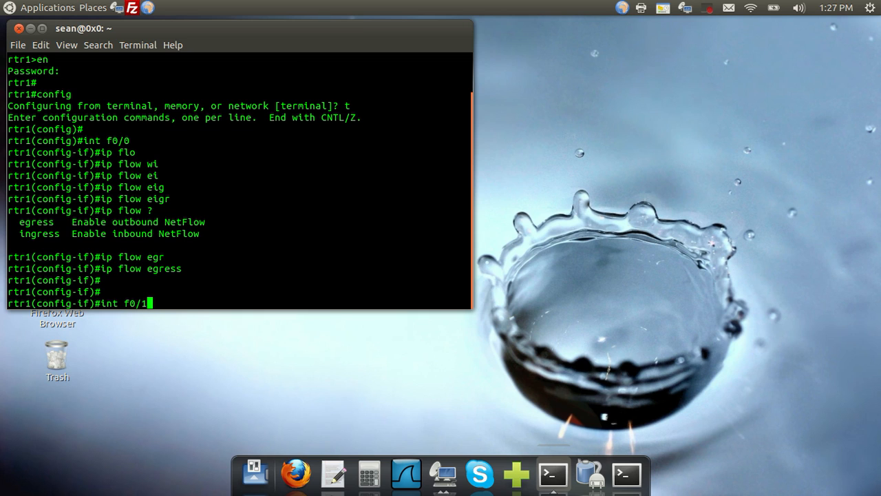
{"action": "key", "text": "Return"}
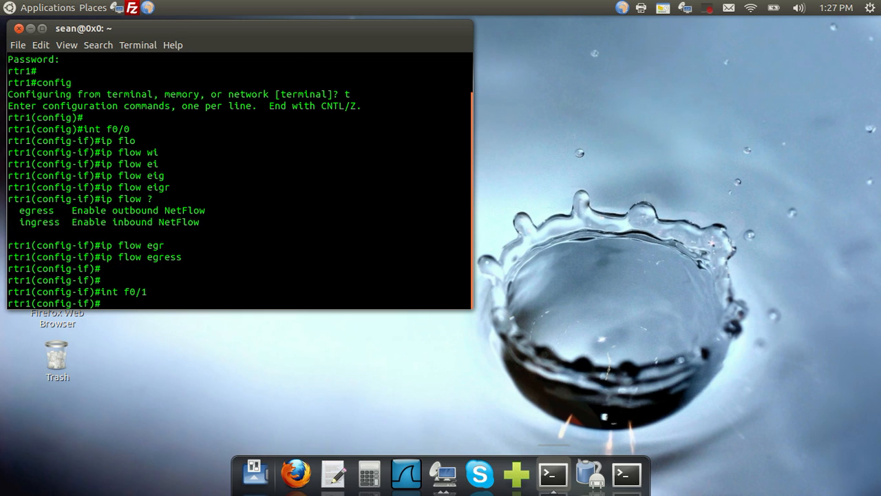
{"action": "type", "text": "ip flow in"}
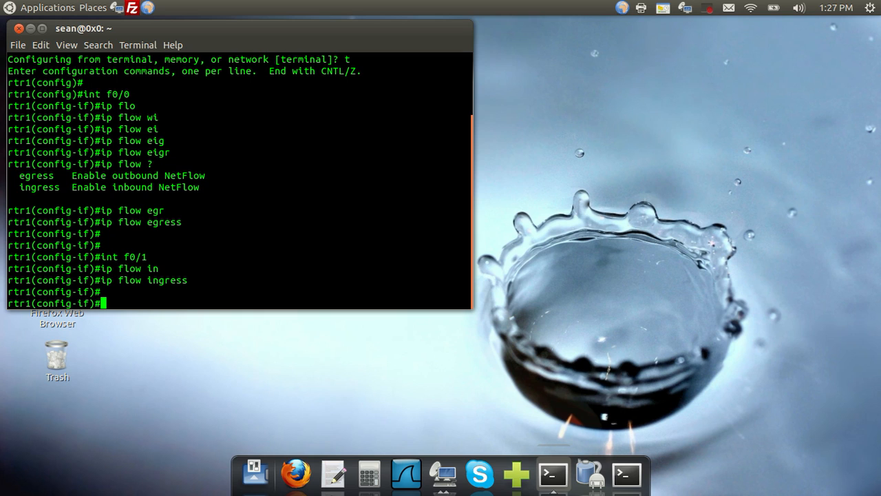
{"action": "type", "text": "exi"}
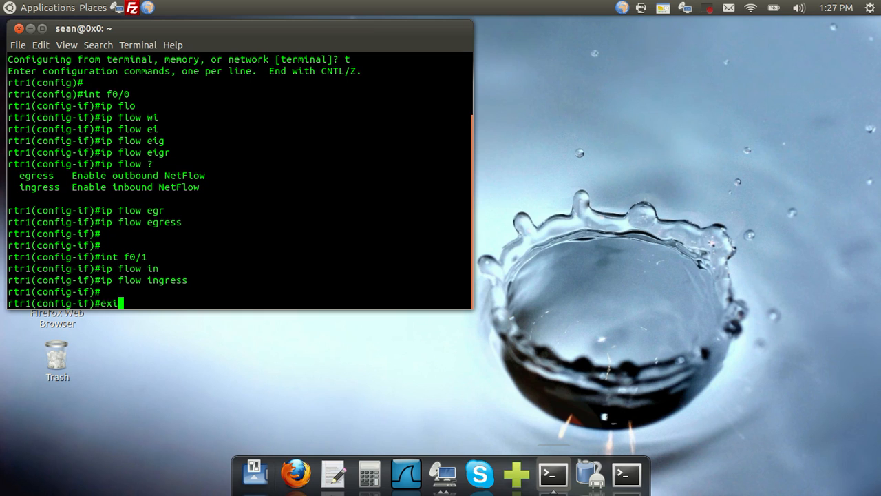
{"action": "key", "text": "Return"}
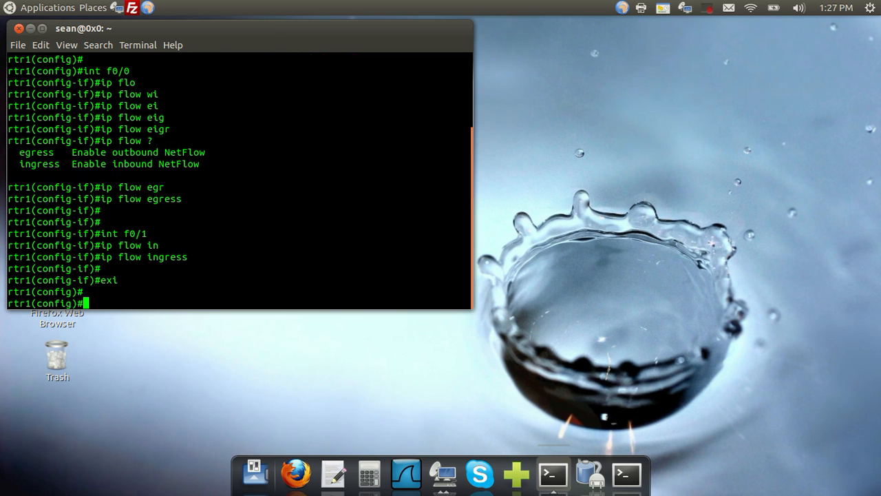
- Set the router's NetFlow export to version 5
{"action": "type", "text": "ip flow-export"}
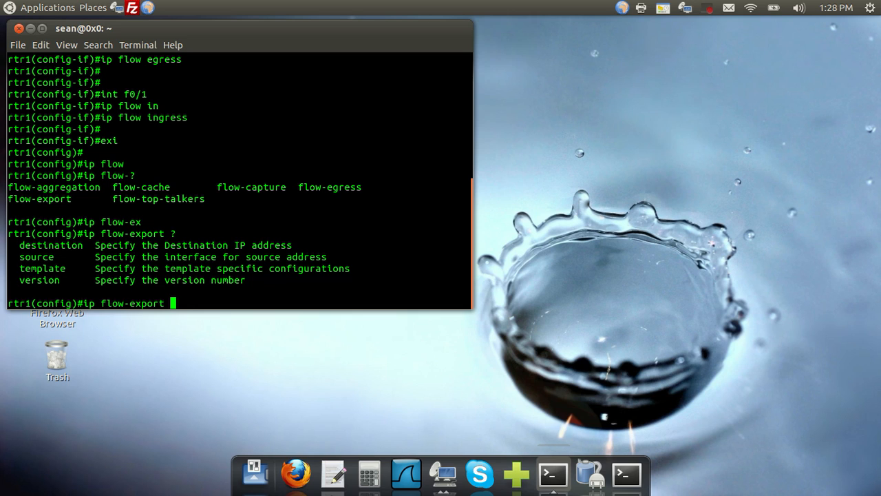
{"action": "type", "text": "vers"}
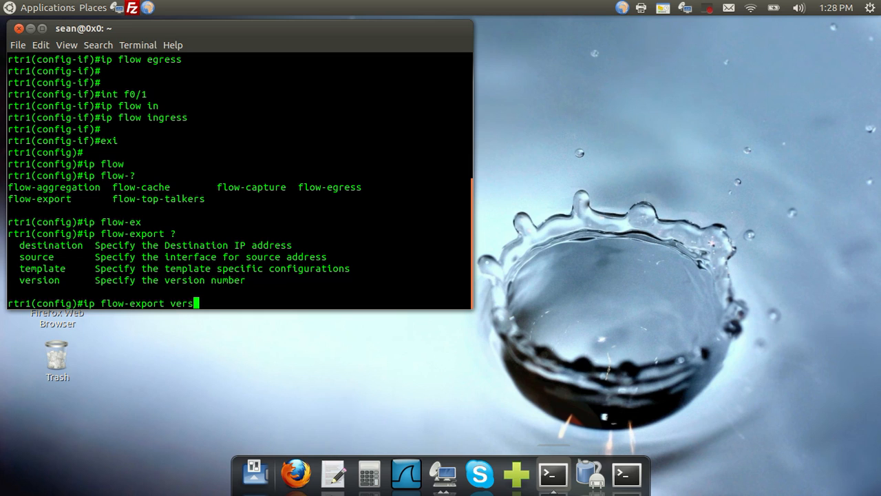
{"action": "type", "text": "ion 5"}
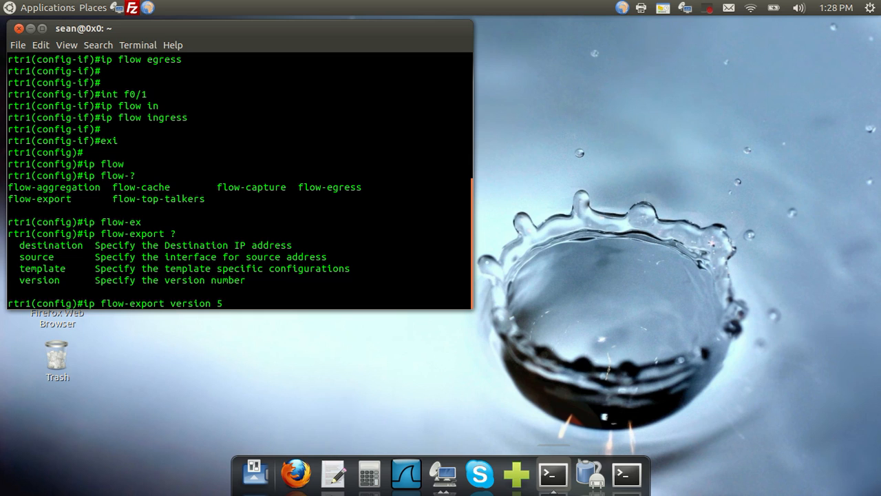
{"action": "key", "text": "Return"}
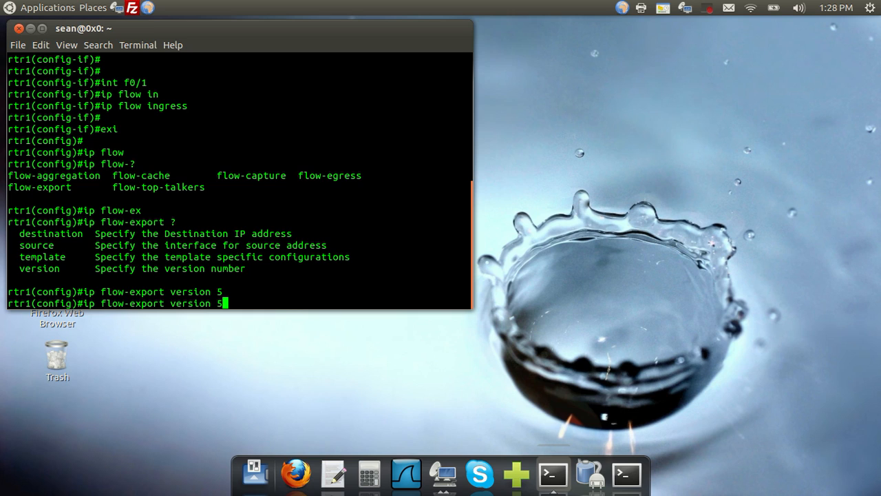
- Set the NetFlow export destination to 192.168.1.2 port 2055 and exit configuration mode
{"action": "key", "text": "BackSpace"}
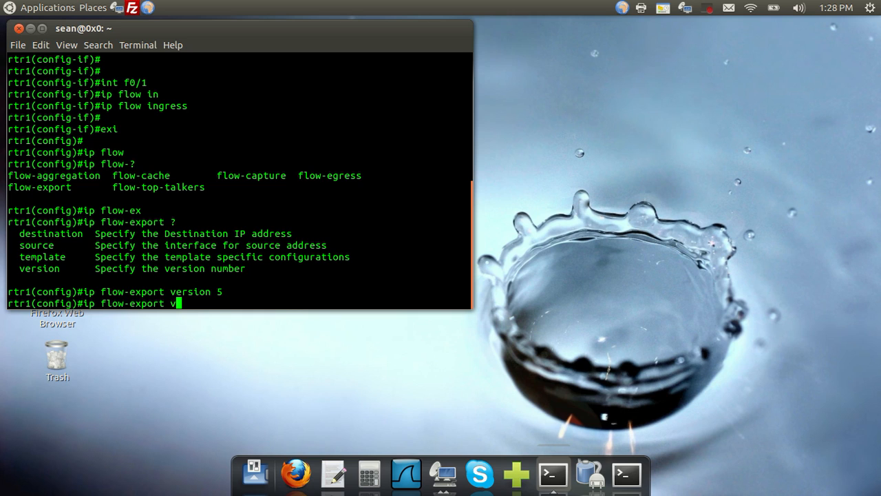
{"action": "key", "text": "BackSpace"}
{"action": "type", "text": "destination"}
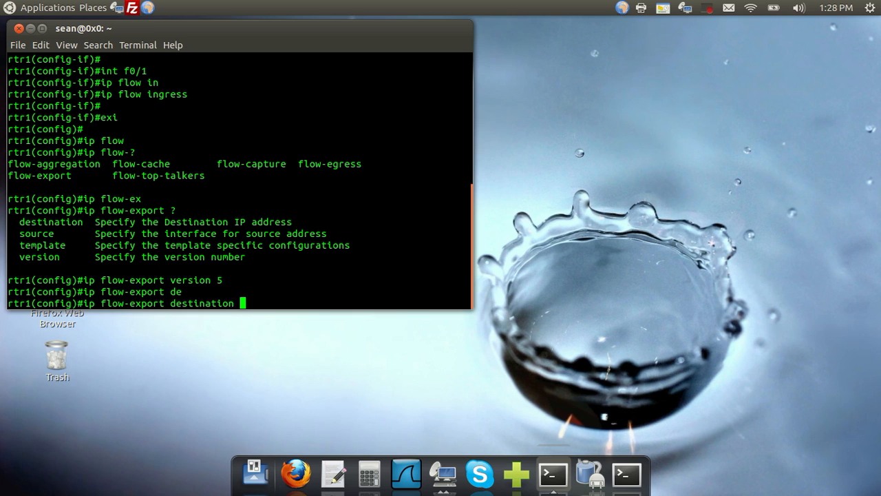
{"action": "type", "text": "192.168."}
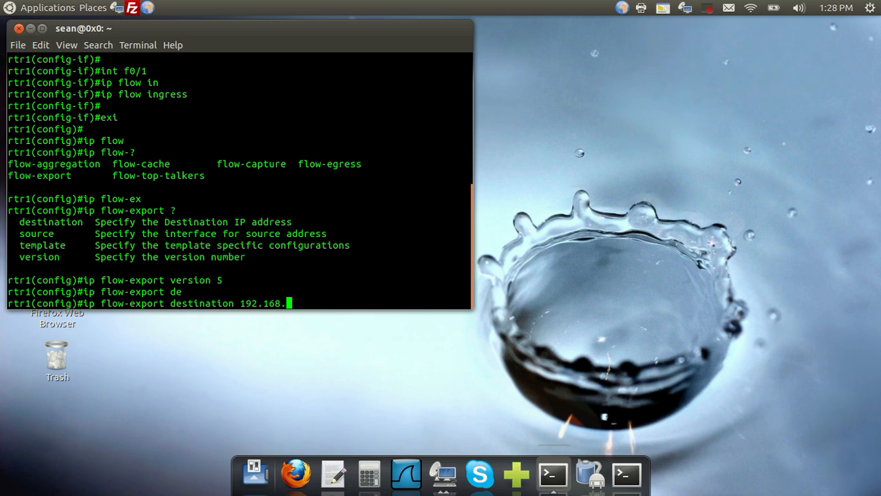
{"action": "type", "text": "1.2"}
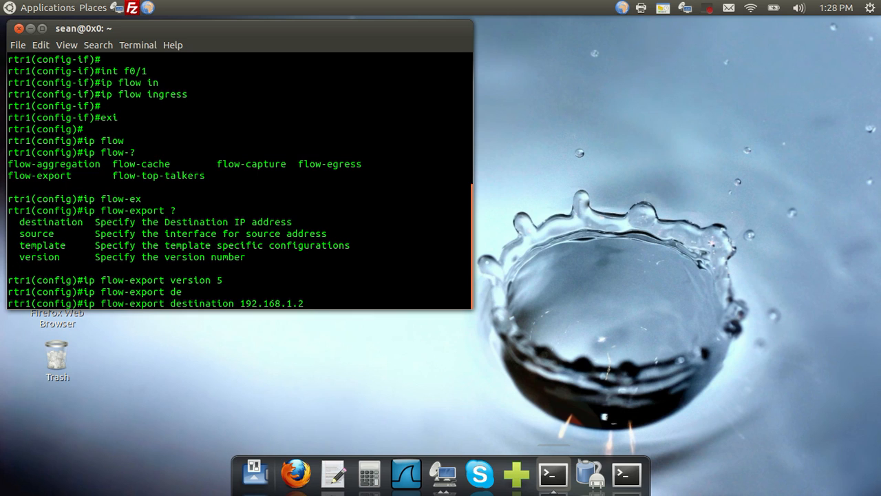
{"action": "type", "text": "2055"}
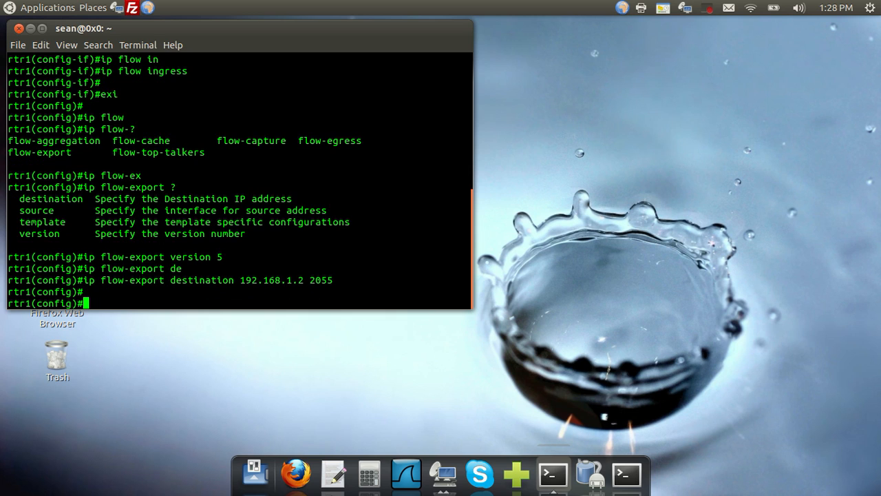
{"action": "type", "text": "exi"}
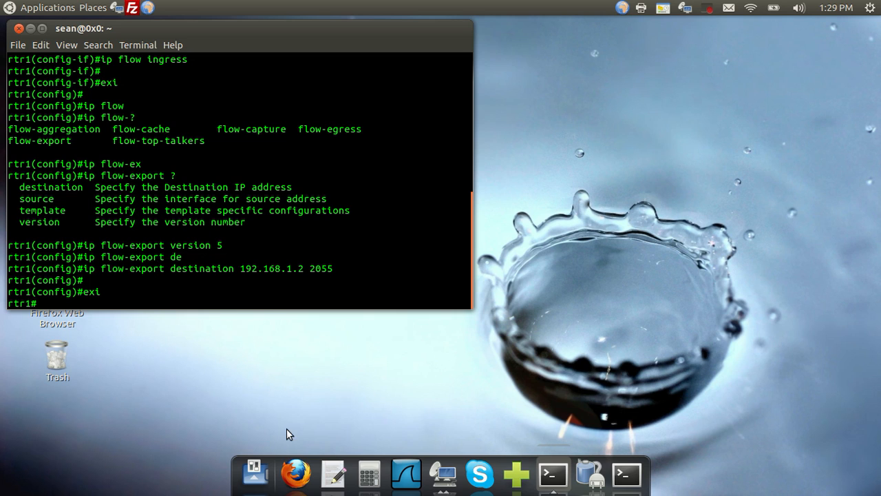
{"action": "mouse_move", "coordinate": [443, 473]}
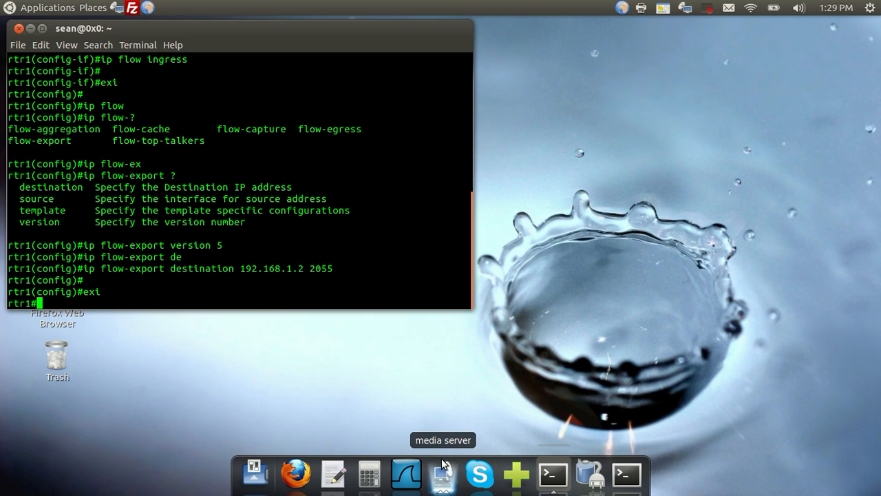
{"action": "left_click", "coordinate": [443, 473]}
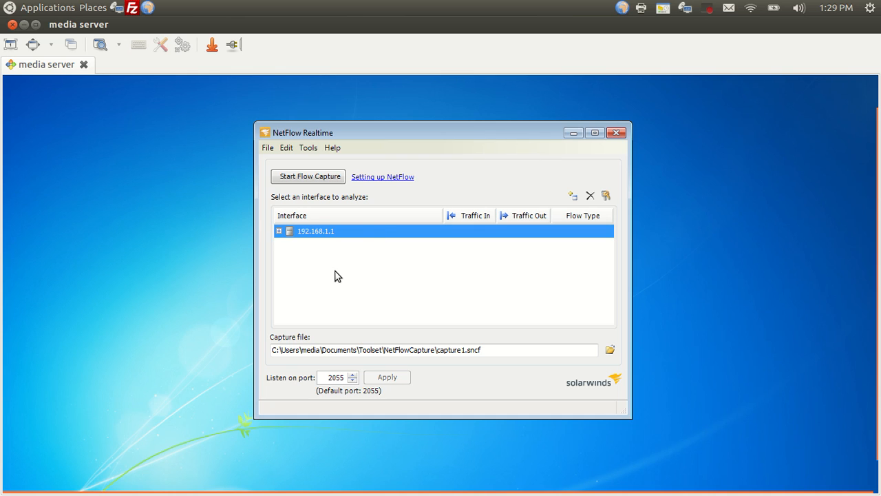
{"action": "mouse_move", "coordinate": [281, 286]}
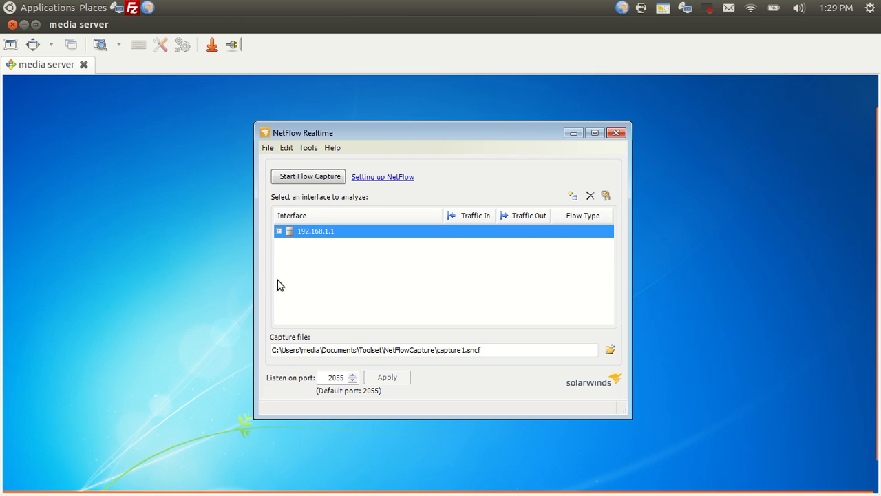
{"action": "mouse_move", "coordinate": [281, 237]}
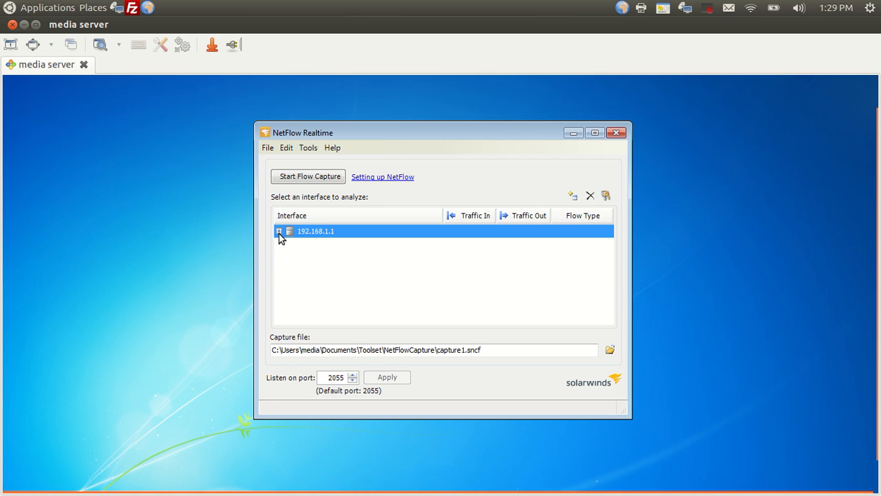
- Expand router 192.168.1.1, select Interfaces 4 and 3, and start the flow capture
{"action": "left_click", "coordinate": [278, 230]}
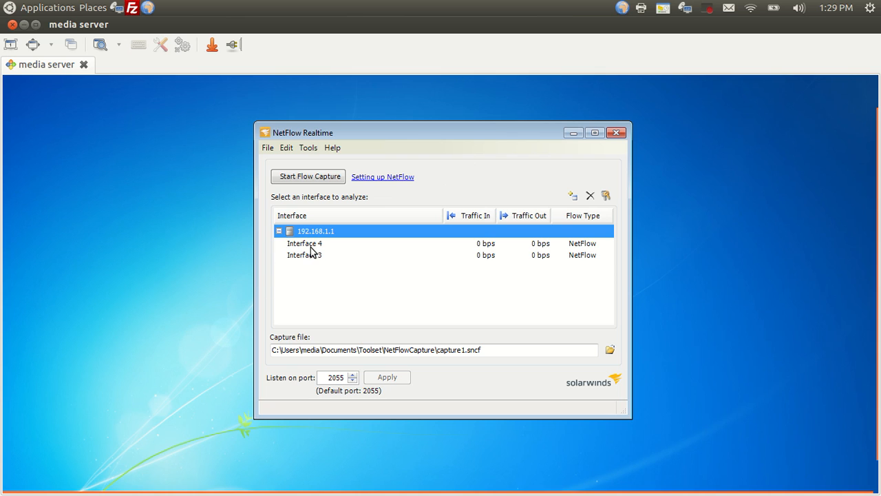
{"action": "mouse_move", "coordinate": [450, 237]}
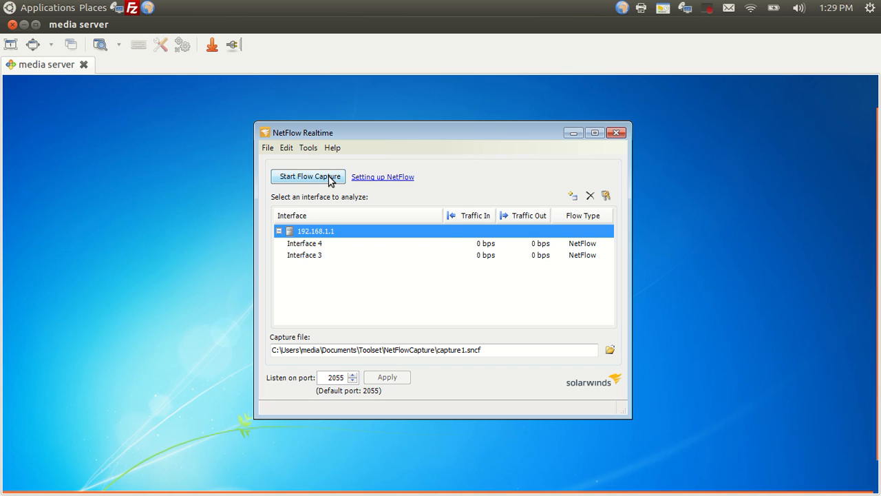
{"action": "left_click", "coordinate": [308, 176]}
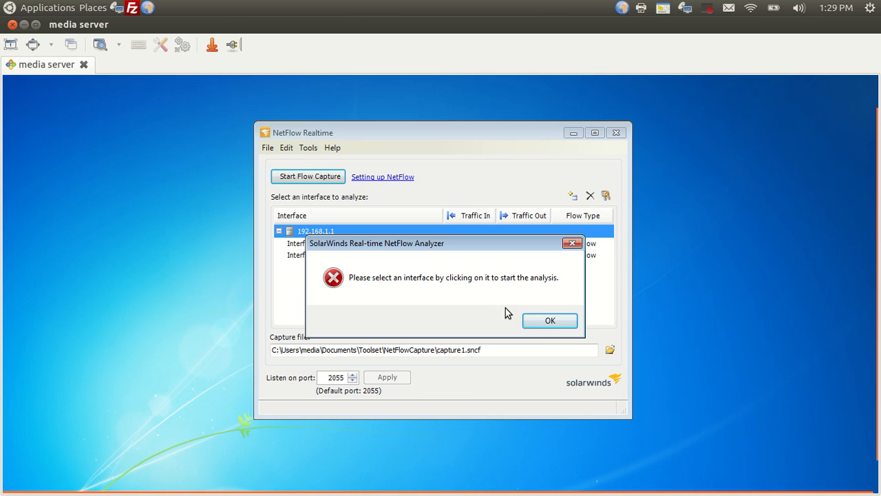
{"action": "left_click", "coordinate": [550, 320]}
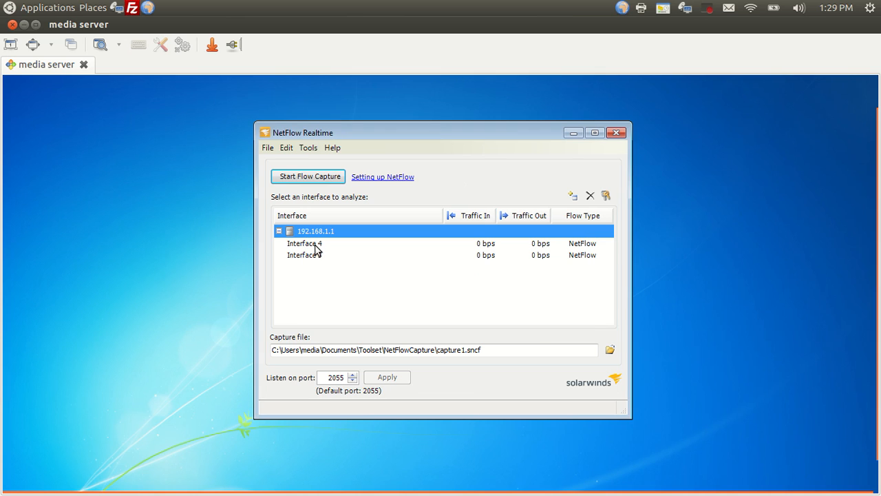
{"action": "mouse_move", "coordinate": [346, 253]}
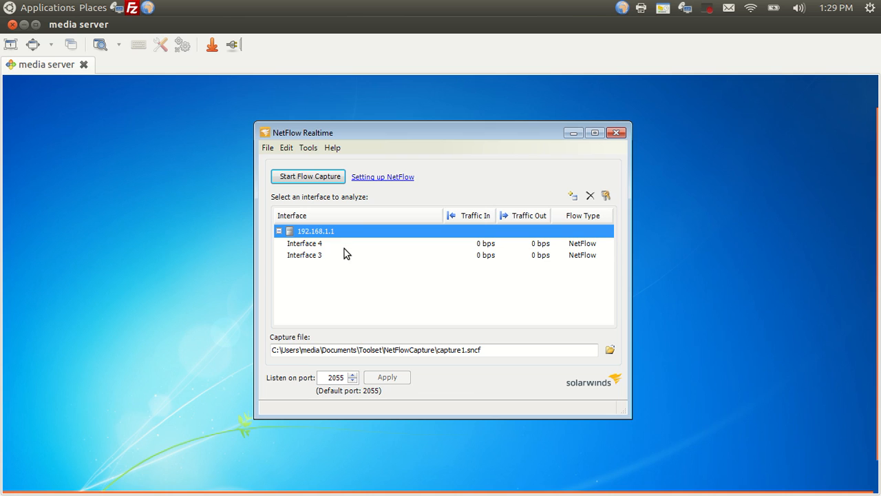
{"action": "mouse_move", "coordinate": [326, 247]}
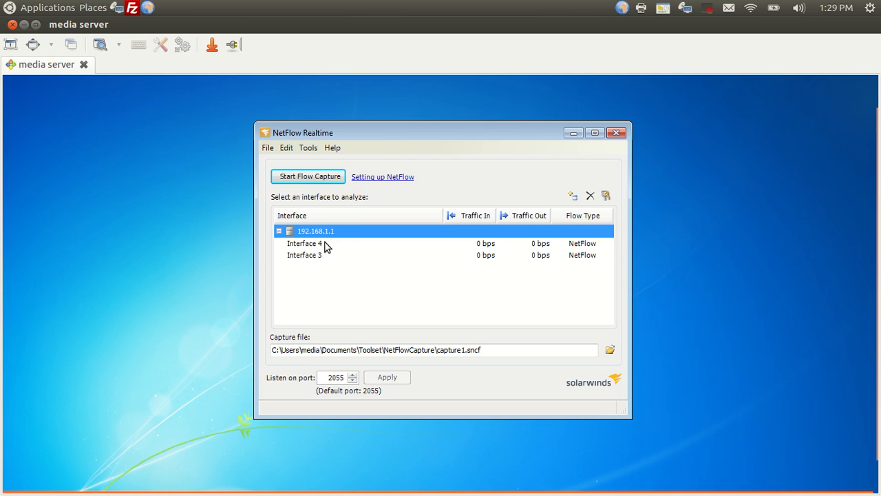
{"action": "left_click", "coordinate": [316, 243]}
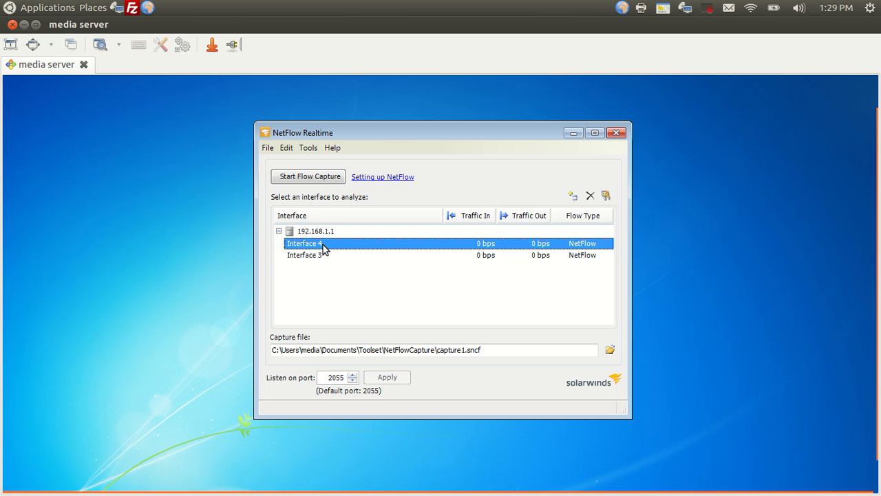
{"action": "mouse_move", "coordinate": [320, 257]}
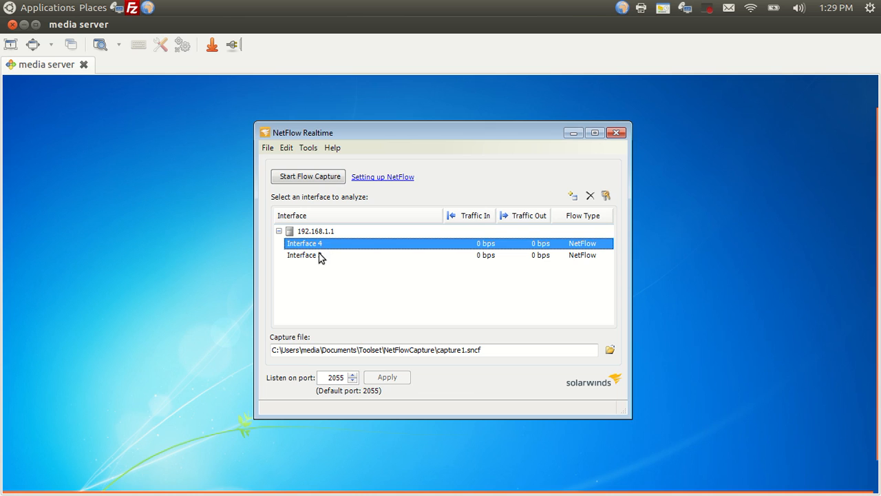
{"action": "left_click", "coordinate": [304, 255]}
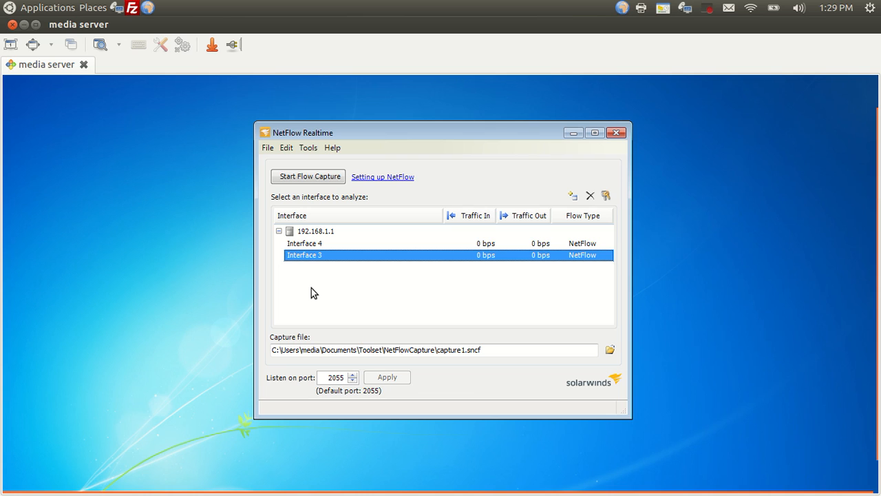
{"action": "mouse_move", "coordinate": [311, 247]}
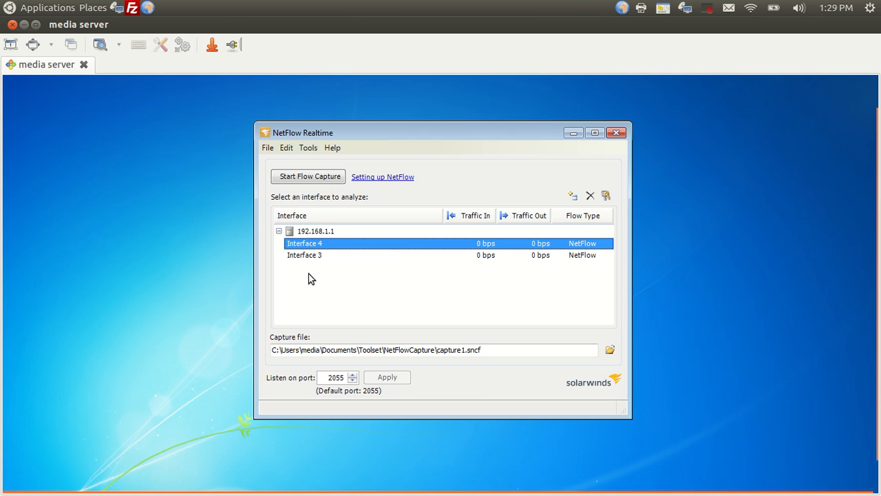
{"action": "mouse_move", "coordinate": [320, 170]}
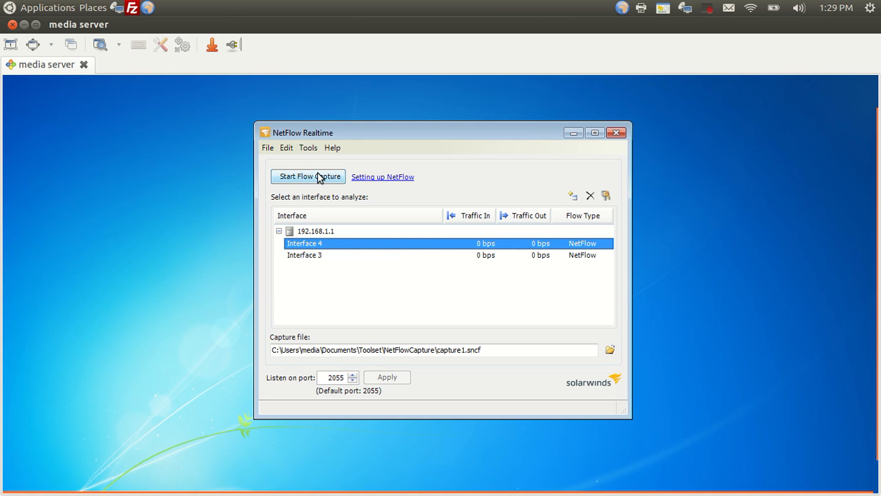
{"action": "left_click", "coordinate": [308, 176]}
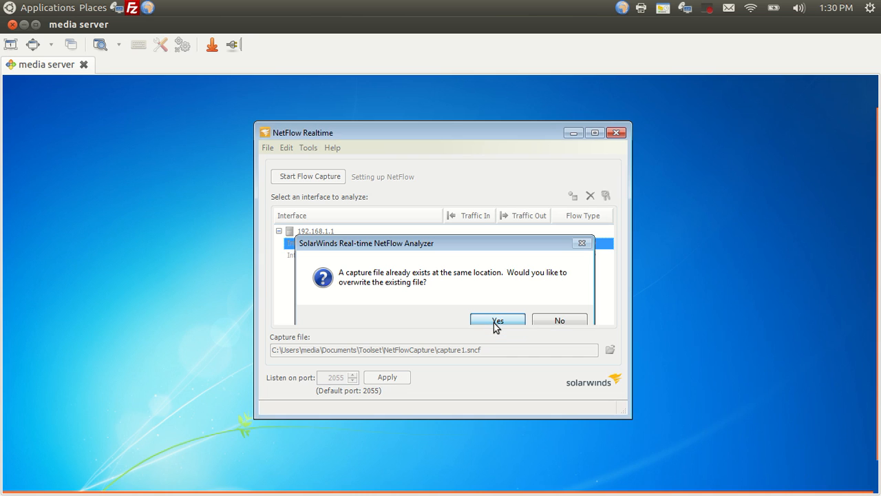
- Overwrite the capture file, browse Domains and Protocols, and show the TCP traffic chart
{"action": "left_click", "coordinate": [497, 320]}
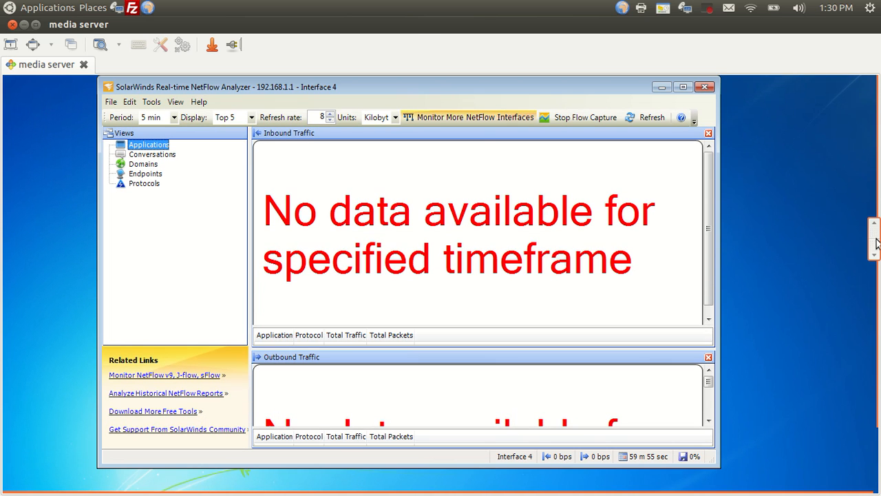
{"action": "mouse_move", "coordinate": [688, 266]}
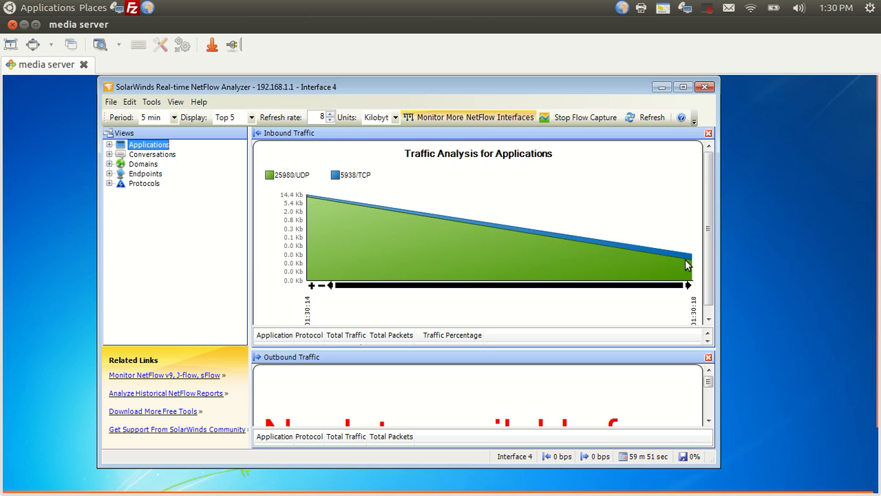
{"action": "mouse_move", "coordinate": [470, 218]}
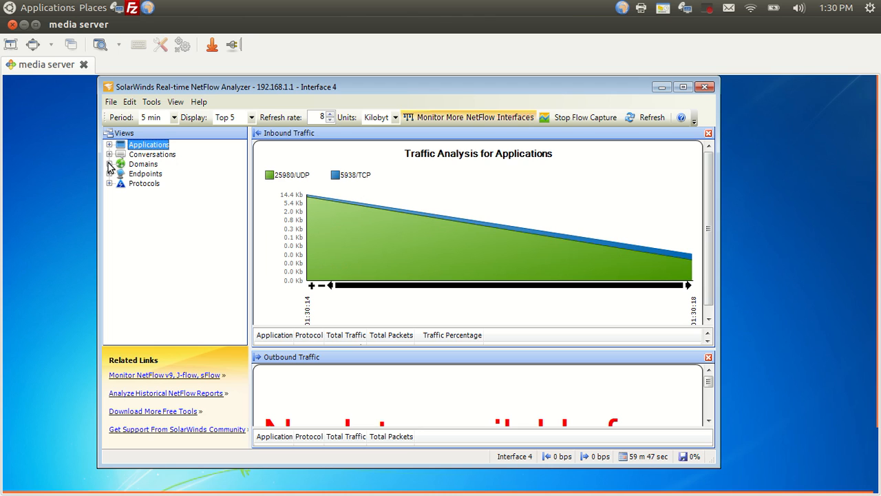
{"action": "left_click", "coordinate": [109, 164]}
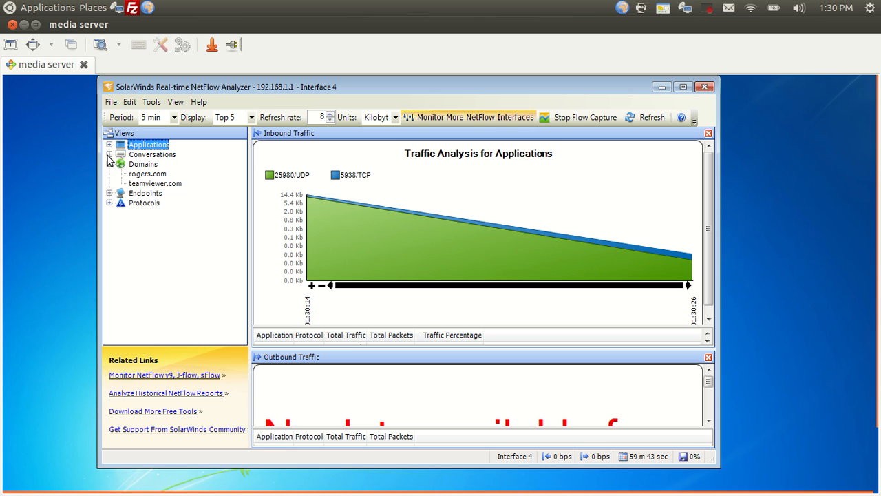
{"action": "left_click", "coordinate": [109, 154]}
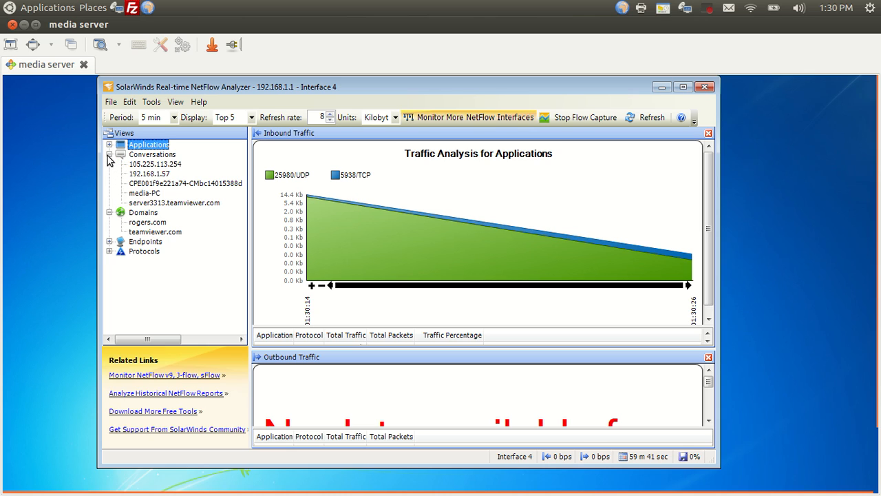
{"action": "left_click", "coordinate": [108, 154]}
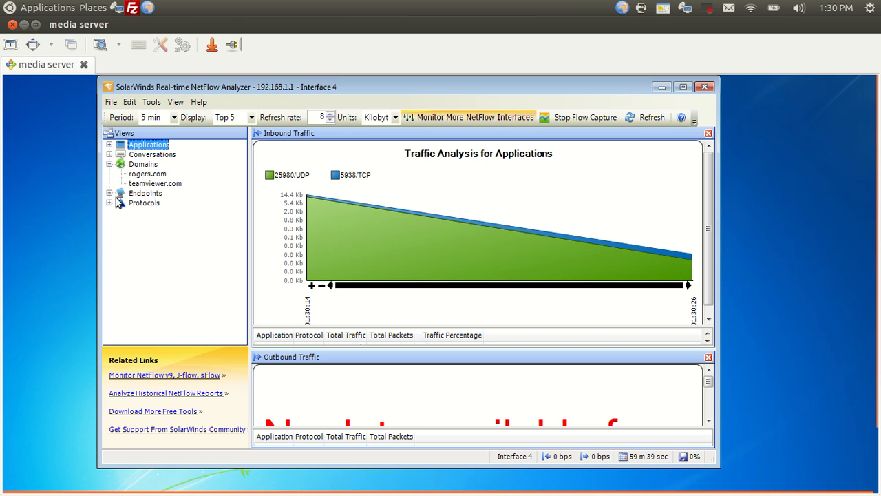
{"action": "left_click", "coordinate": [110, 203]}
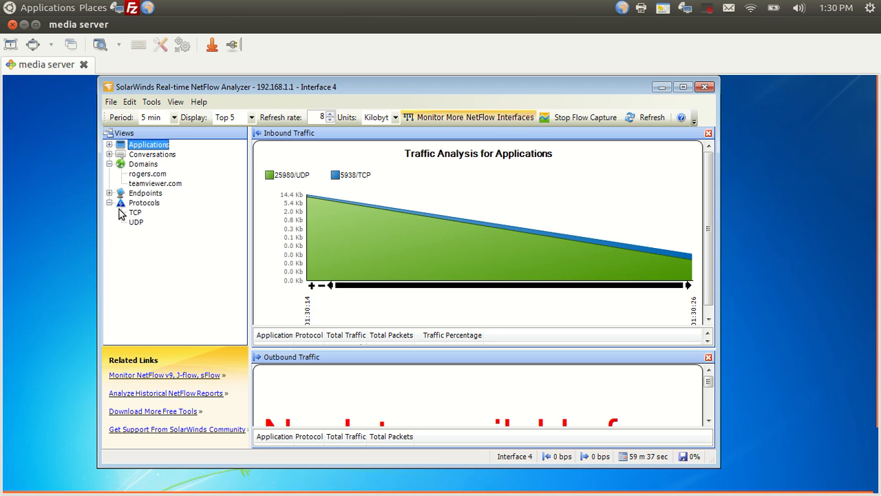
{"action": "left_click", "coordinate": [155, 212]}
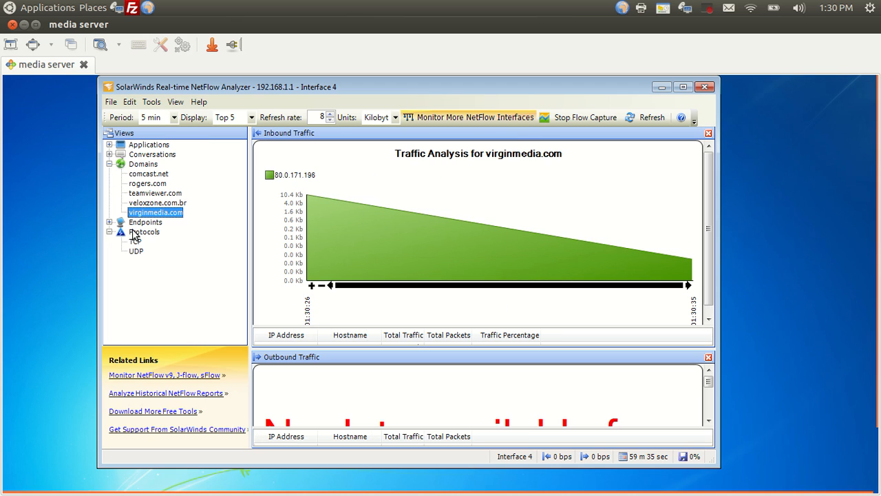
{"action": "left_click", "coordinate": [135, 241]}
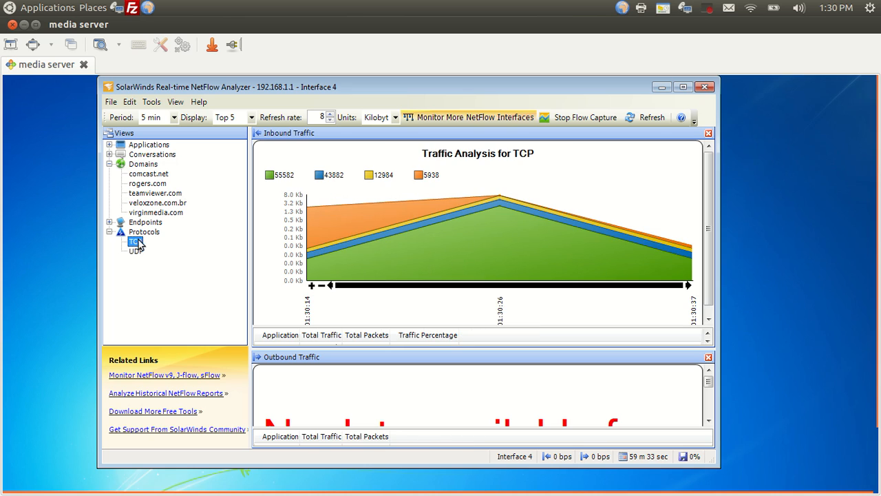
{"action": "mouse_move", "coordinate": [293, 232]}
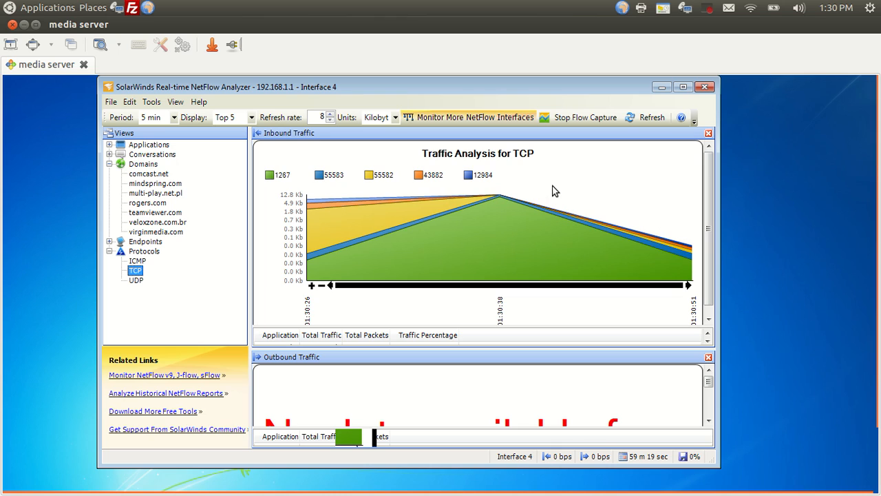
{"action": "mouse_move", "coordinate": [565, 190]}
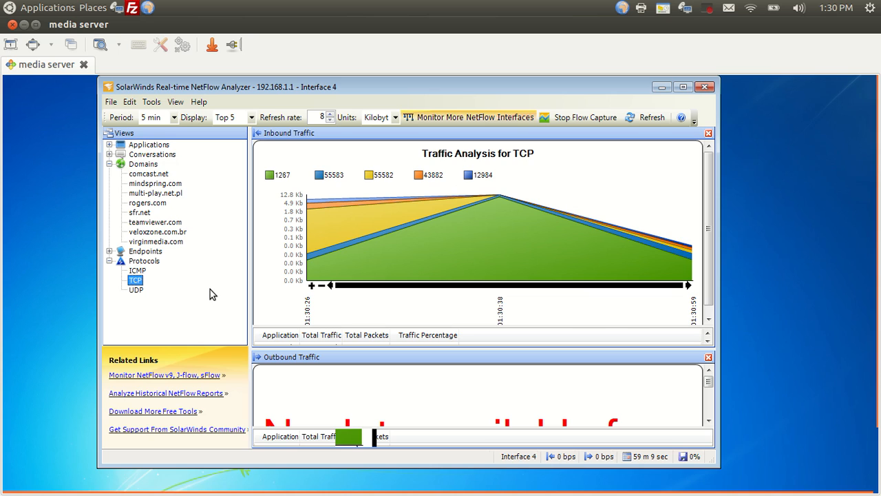
{"action": "mouse_move", "coordinate": [112, 257]}
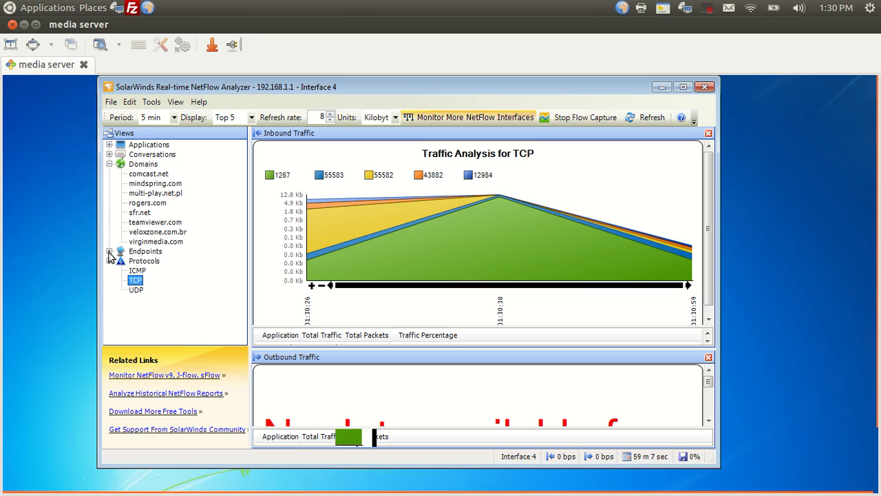
- Show inbound traffic for endpoint 192.168.1.42, then for the SIP (5060/UDP) application
{"action": "left_click", "coordinate": [108, 251]}
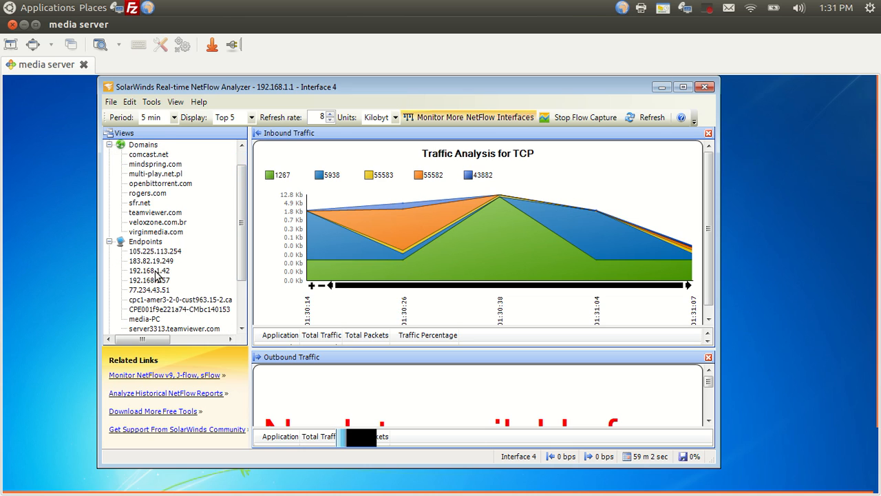
{"action": "left_click", "coordinate": [149, 270]}
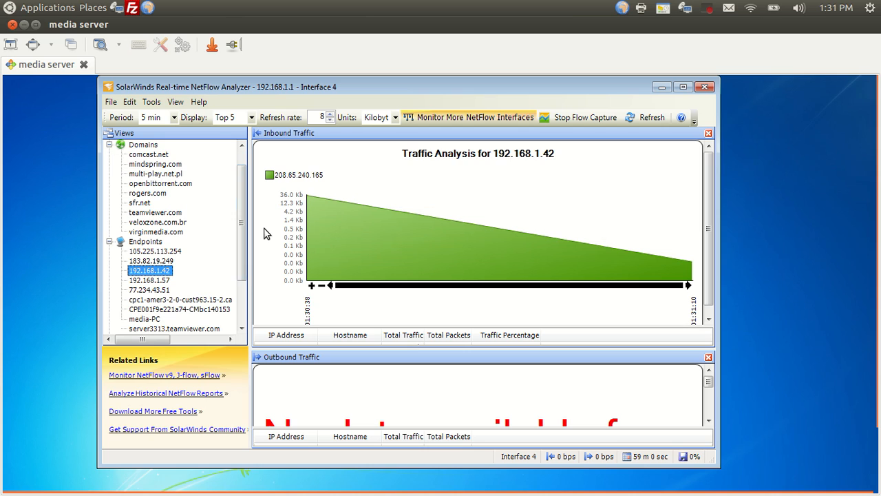
{"action": "scroll", "scroll_direction": "down", "scroll_amount": 3}
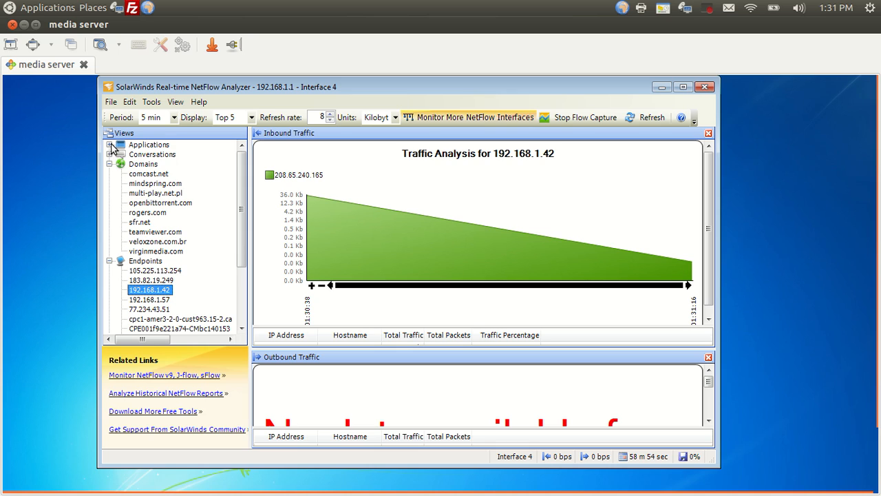
{"action": "left_click", "coordinate": [110, 144]}
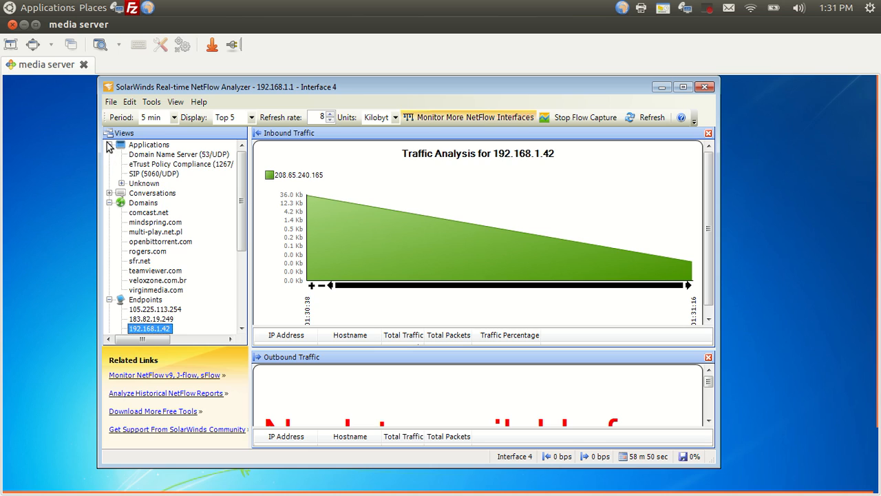
{"action": "mouse_move", "coordinate": [110, 158]}
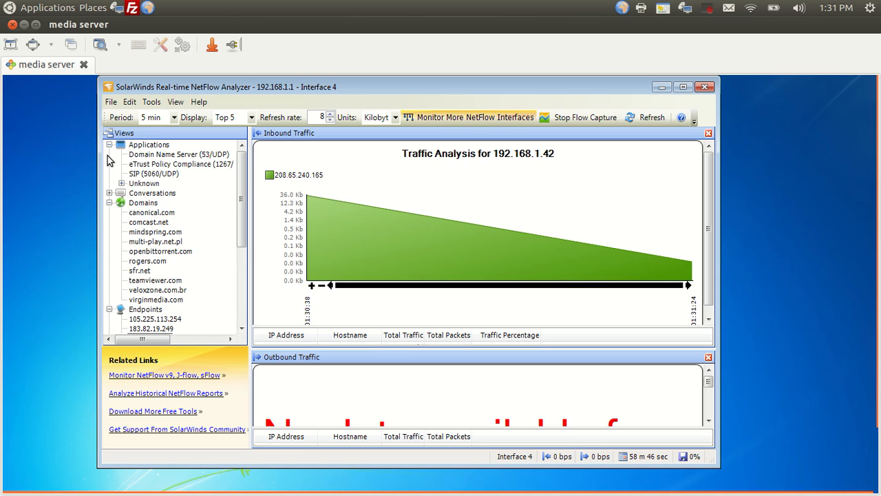
{"action": "mouse_move", "coordinate": [157, 181]}
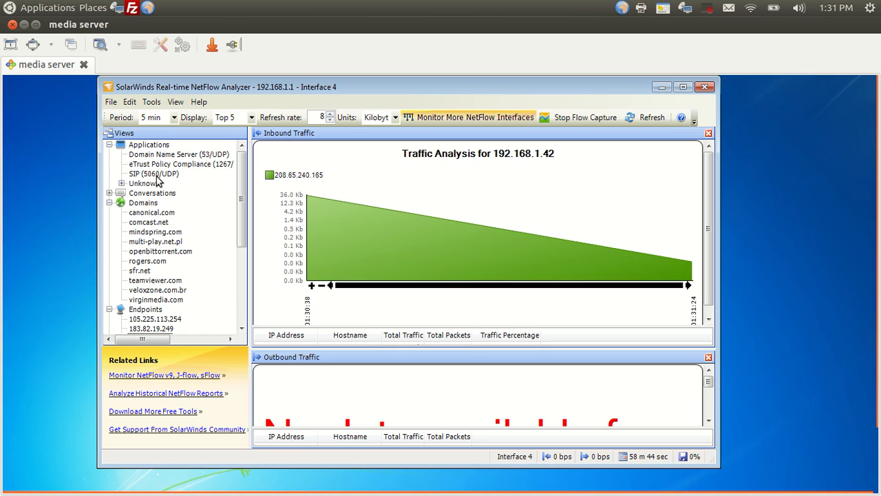
{"action": "left_click", "coordinate": [153, 173]}
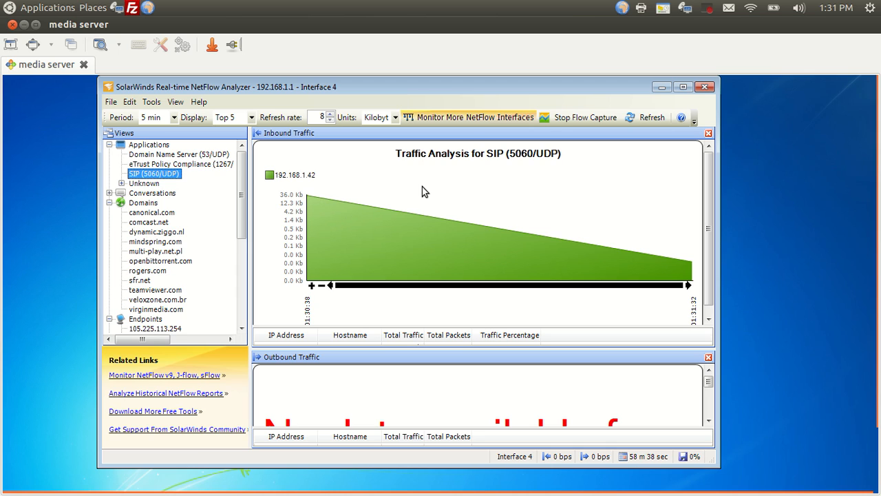
{"action": "mouse_move", "coordinate": [163, 157]}
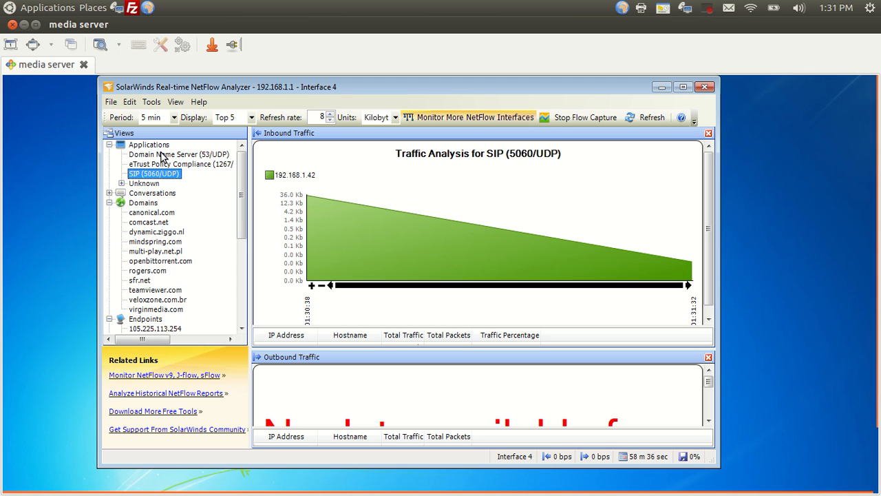
{"action": "mouse_move", "coordinate": [242, 193]}
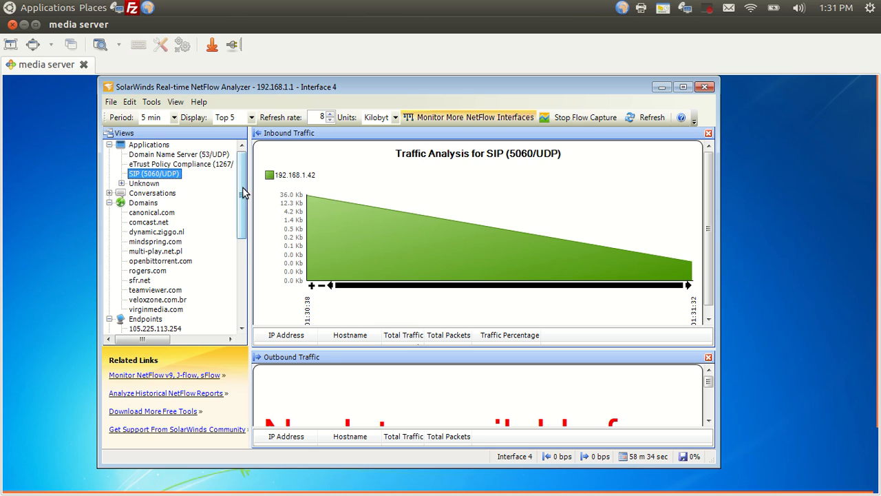
{"action": "scroll", "scroll_direction": "down", "scroll_amount": 3}
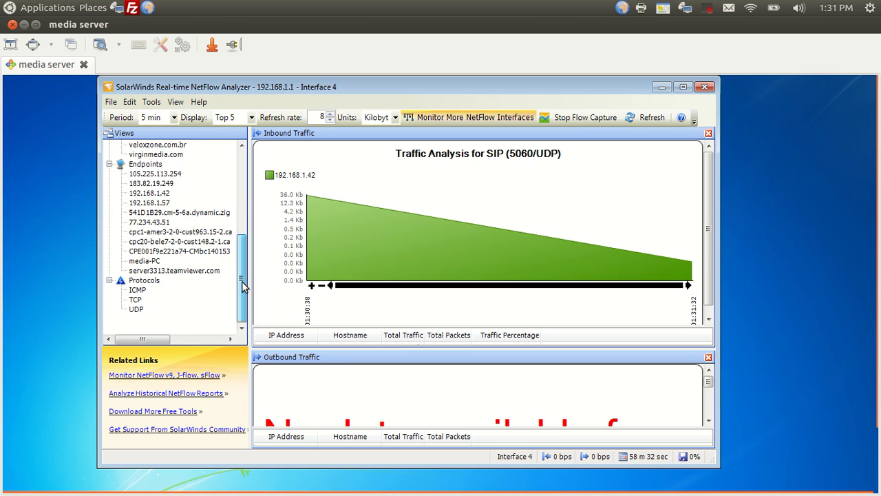